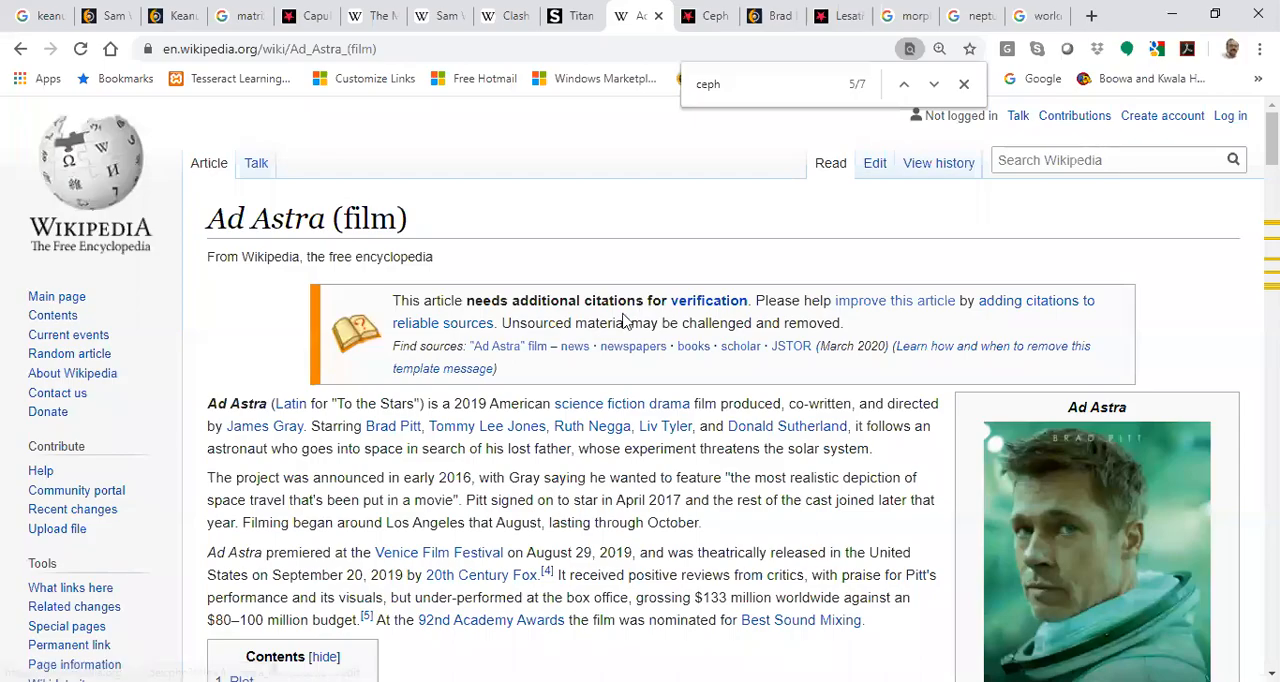
- Dismiss the Find bar and scroll down the Ad Astra film article
left_click(599, 403)
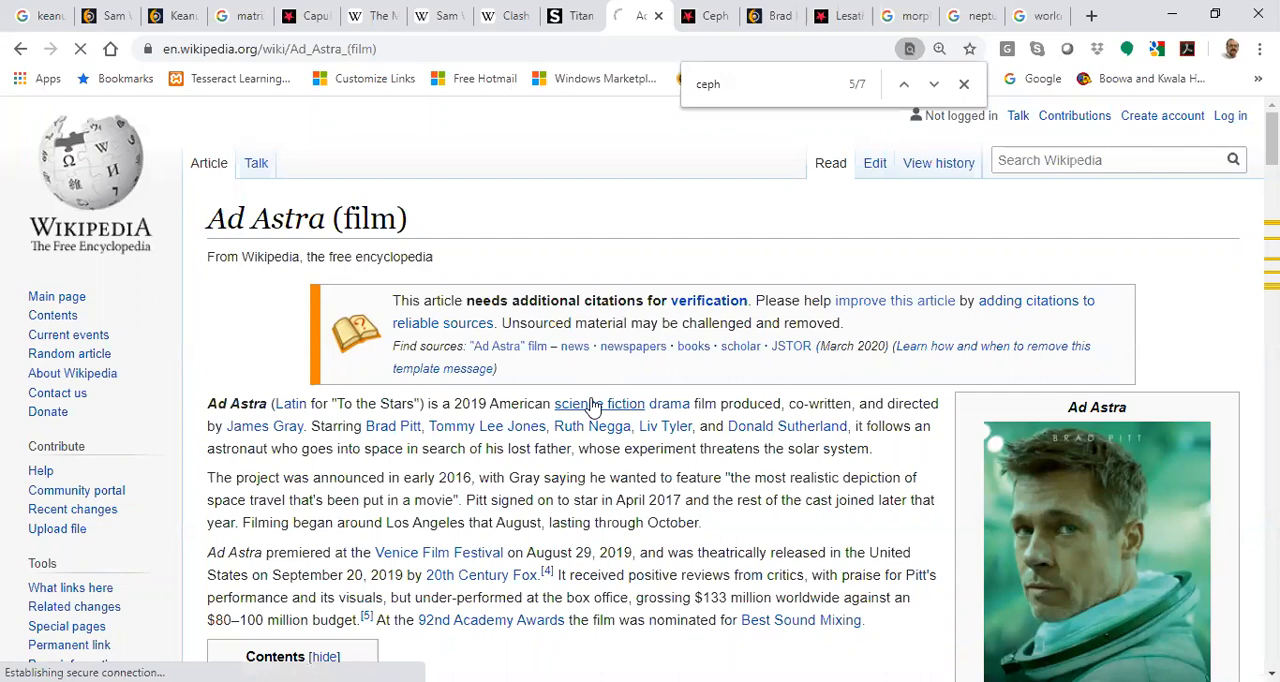
scroll("down", 3)
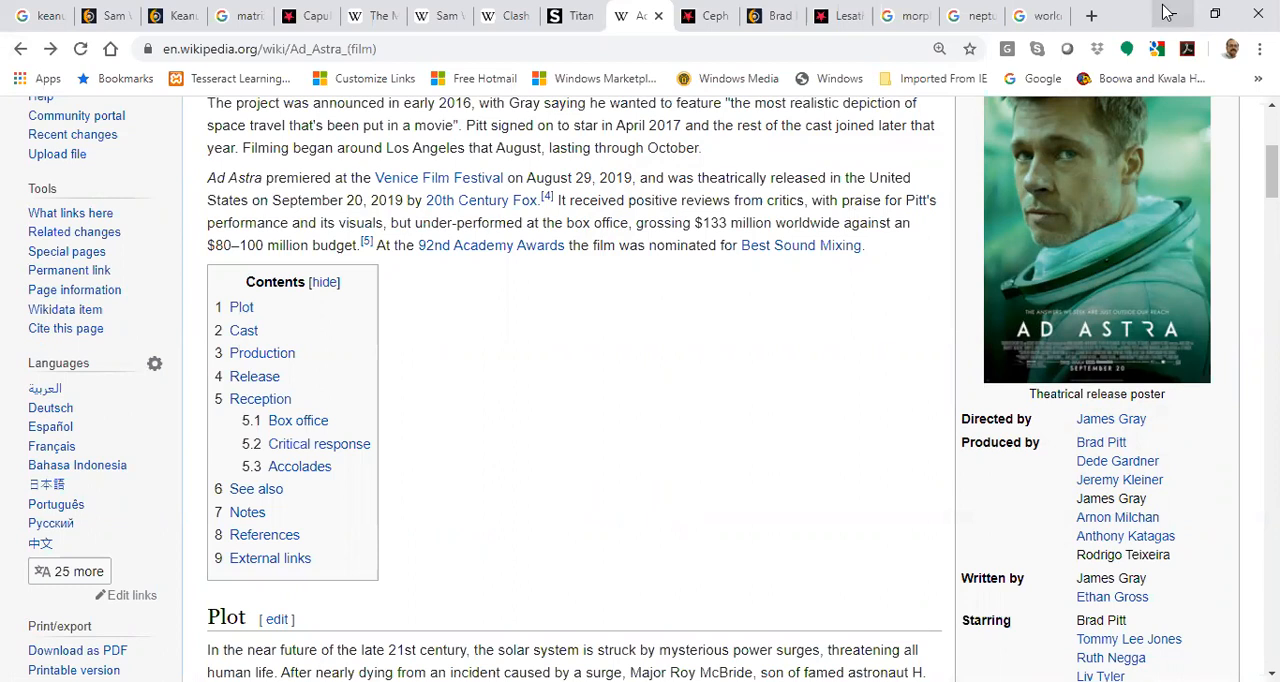
left_click(1091, 15)
type("spacex dragon")
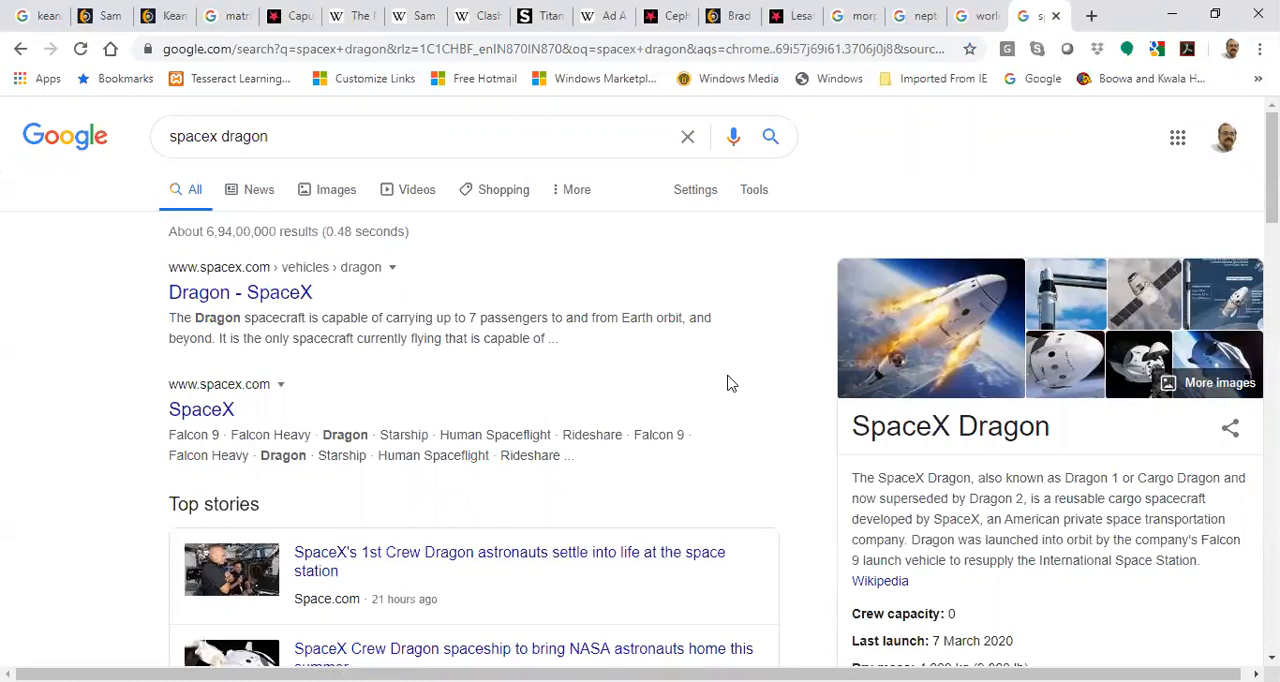
mouse_move(1092, 15)
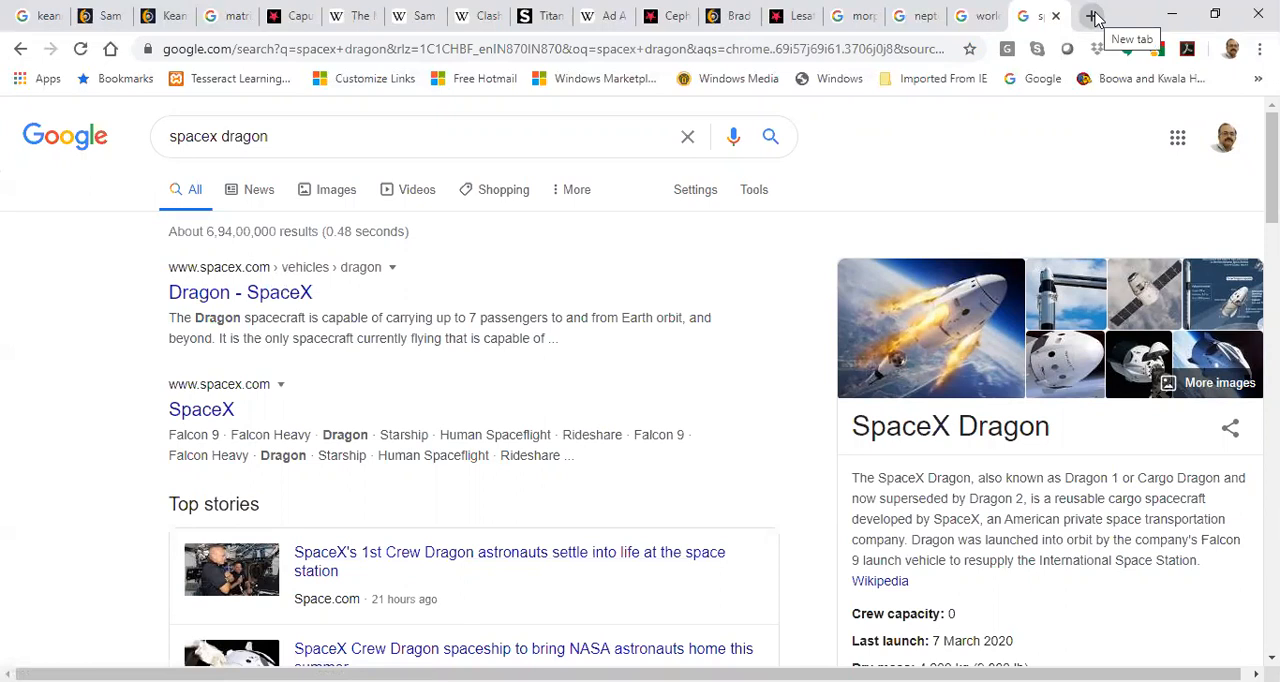
- Search 'saint george dragon', open its Wikipedia article, then switch to the World War Z tab
left_click(1092, 15)
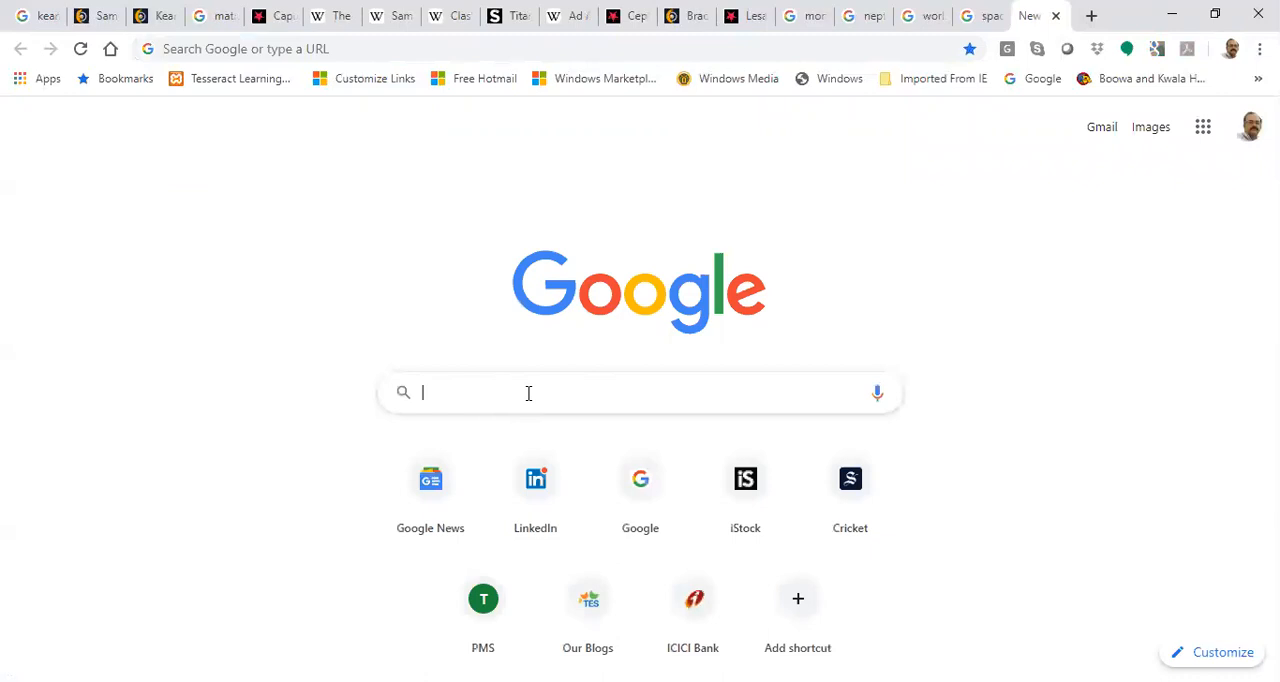
type("saint george dragon")
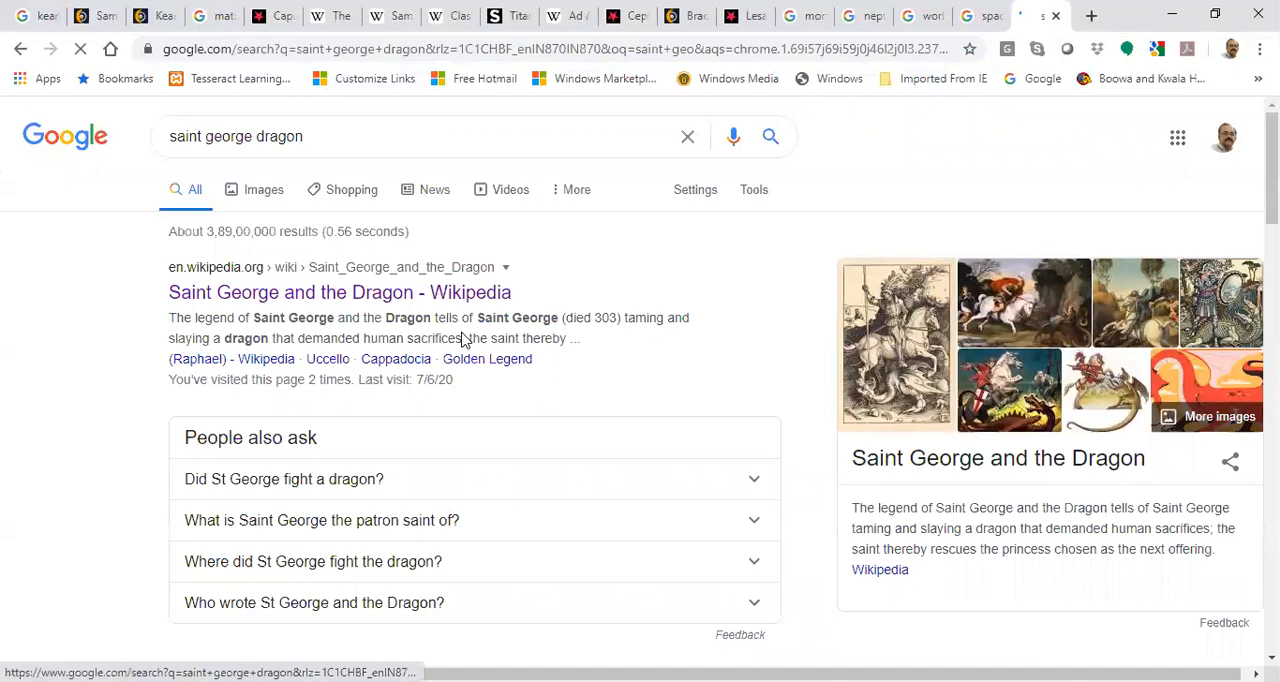
left_click(339, 292)
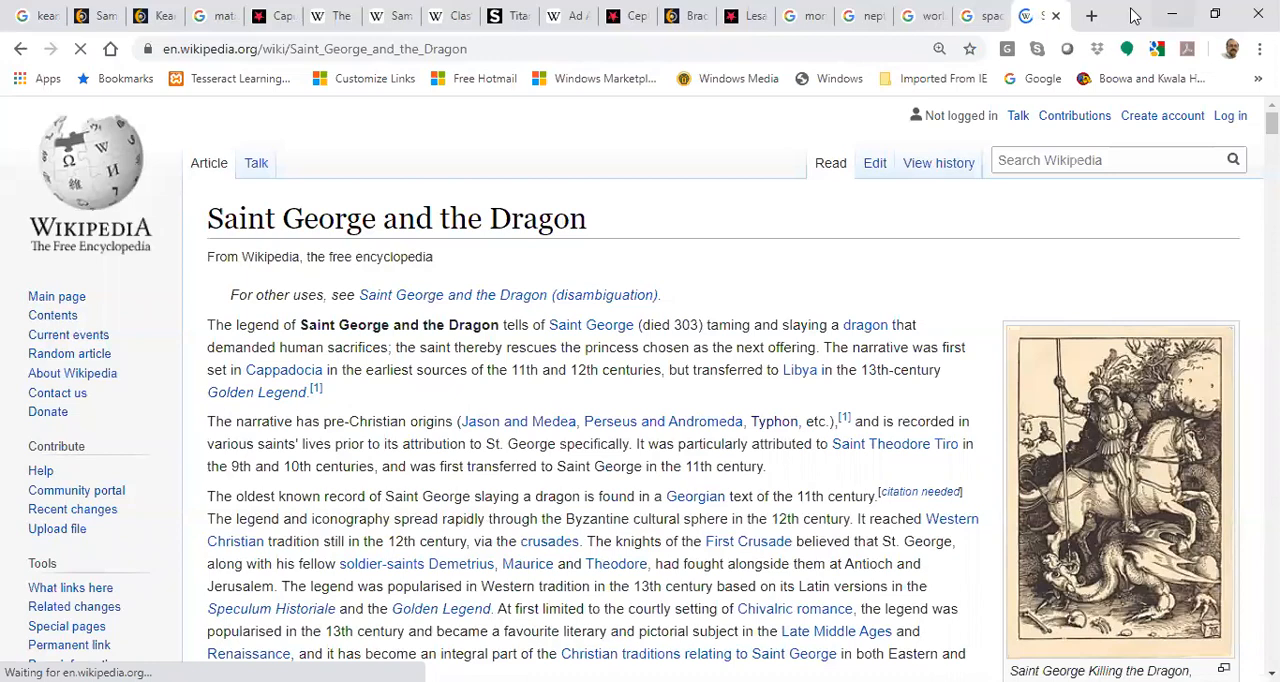
left_click(862, 16)
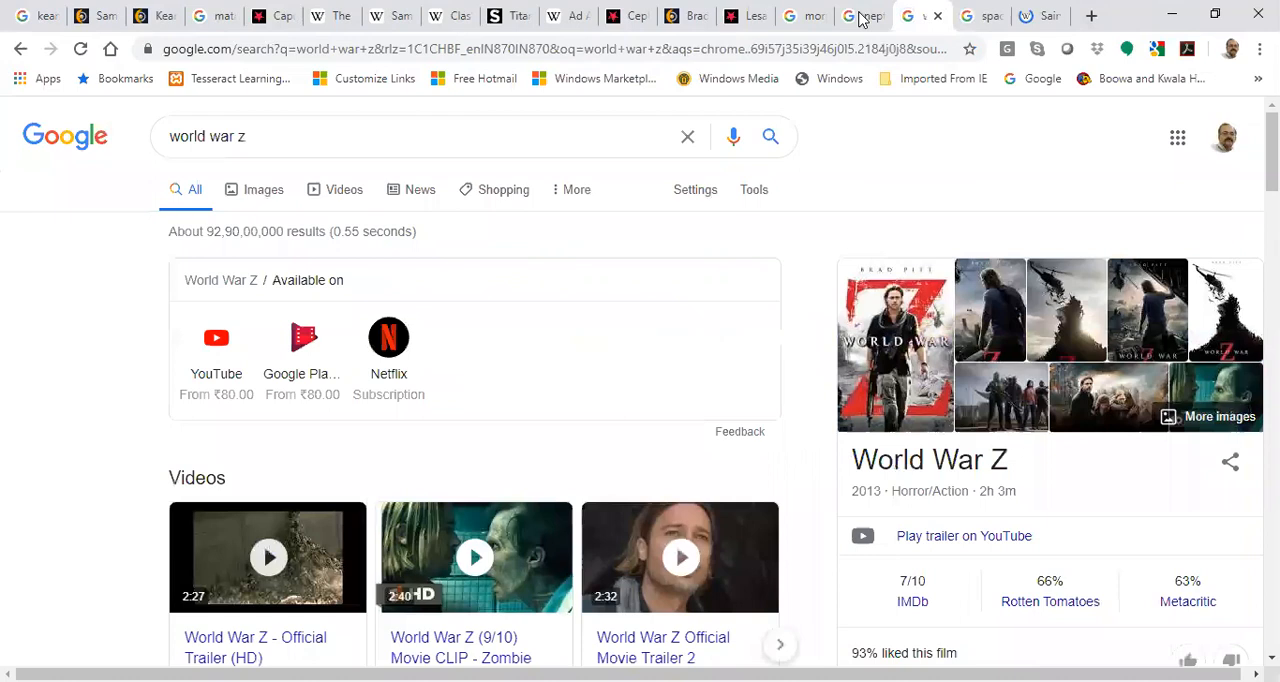
scroll("down", 3)
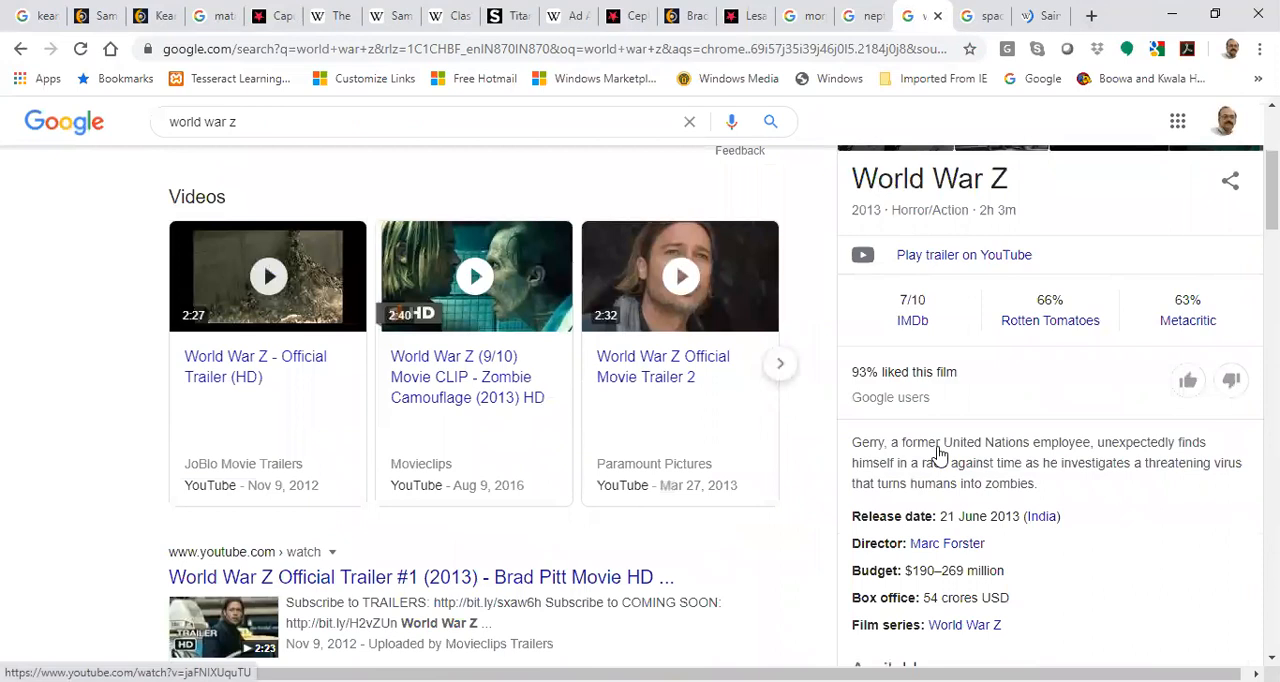
scroll("down", 3)
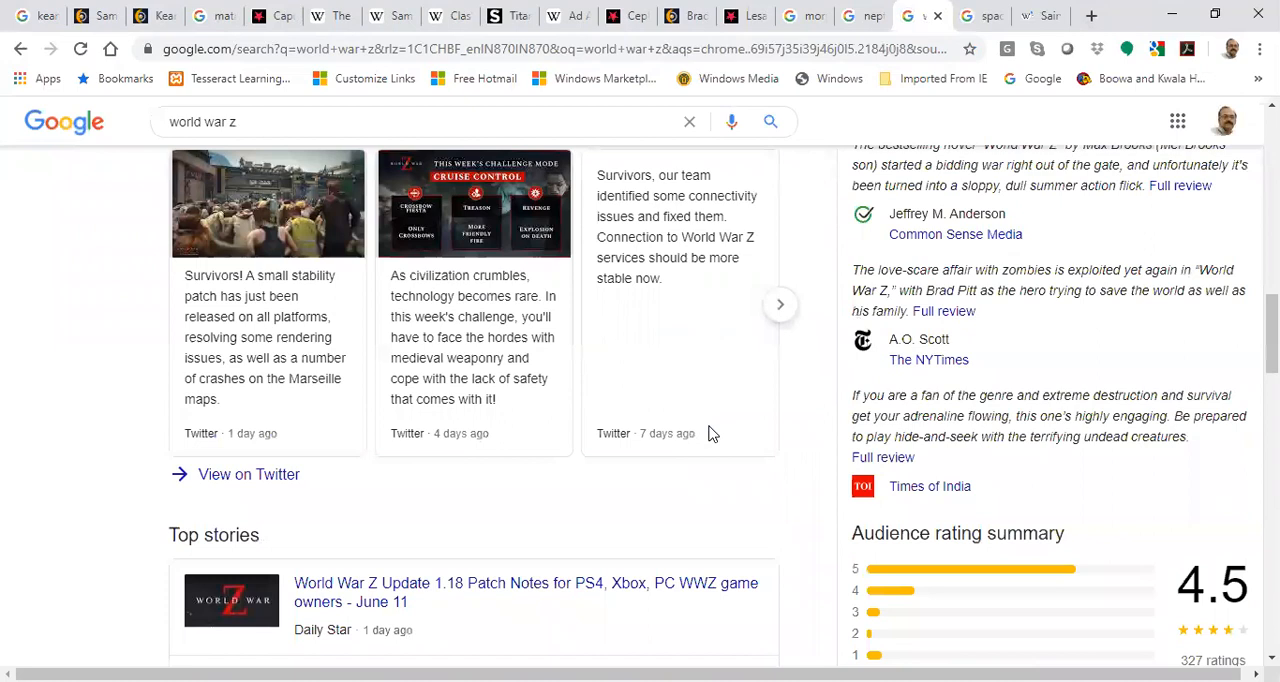
scroll("up", 3)
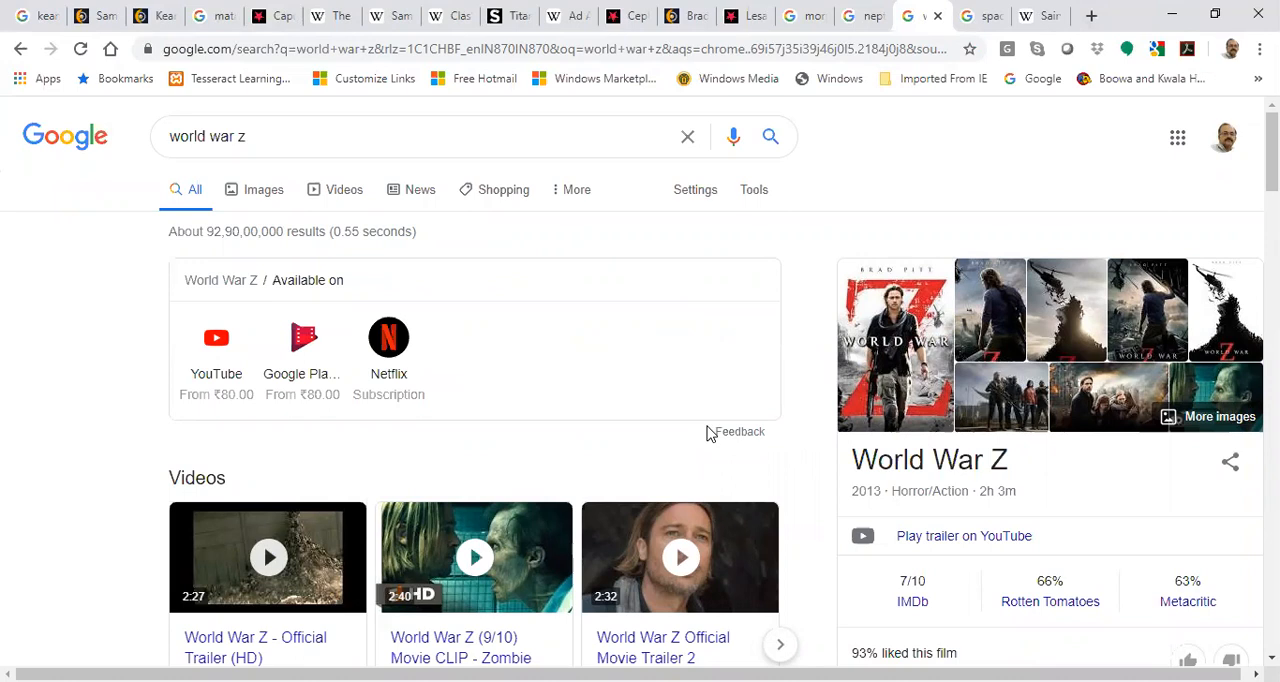
mouse_move(862, 16)
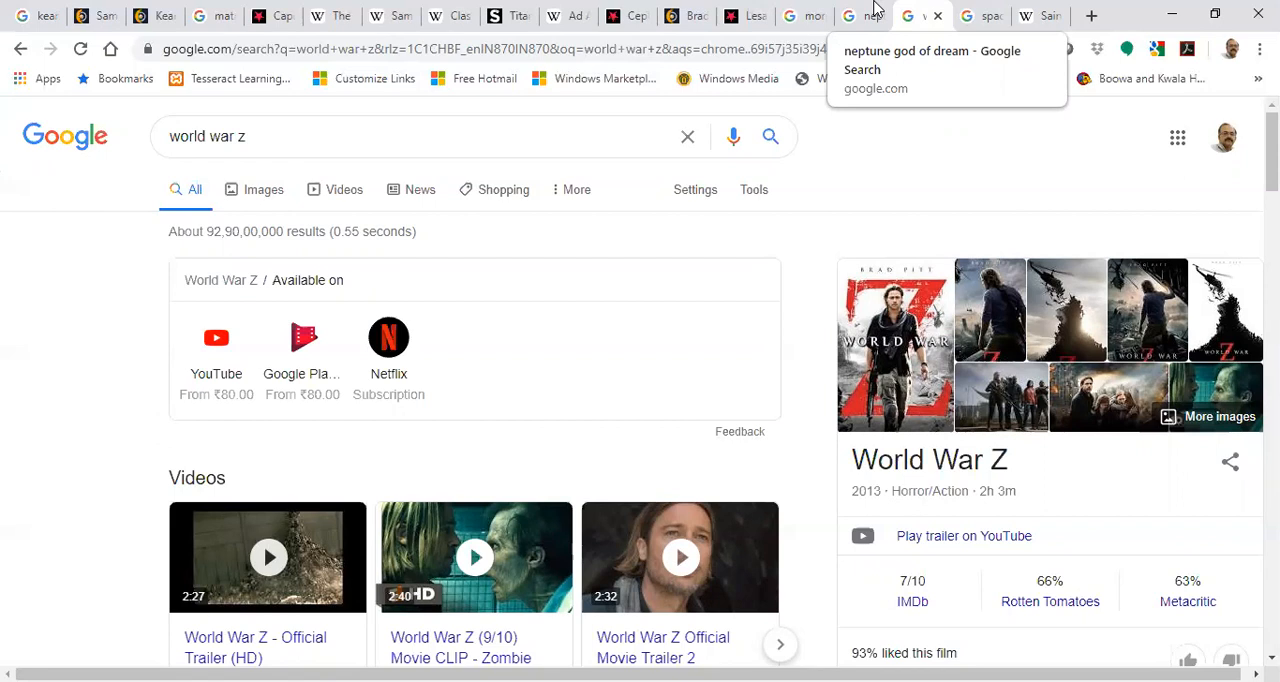
- Flip through the Neptune and Morpheus tabs, scroll the Lesath star page, then switch to Astro-Seek
left_click(851, 16)
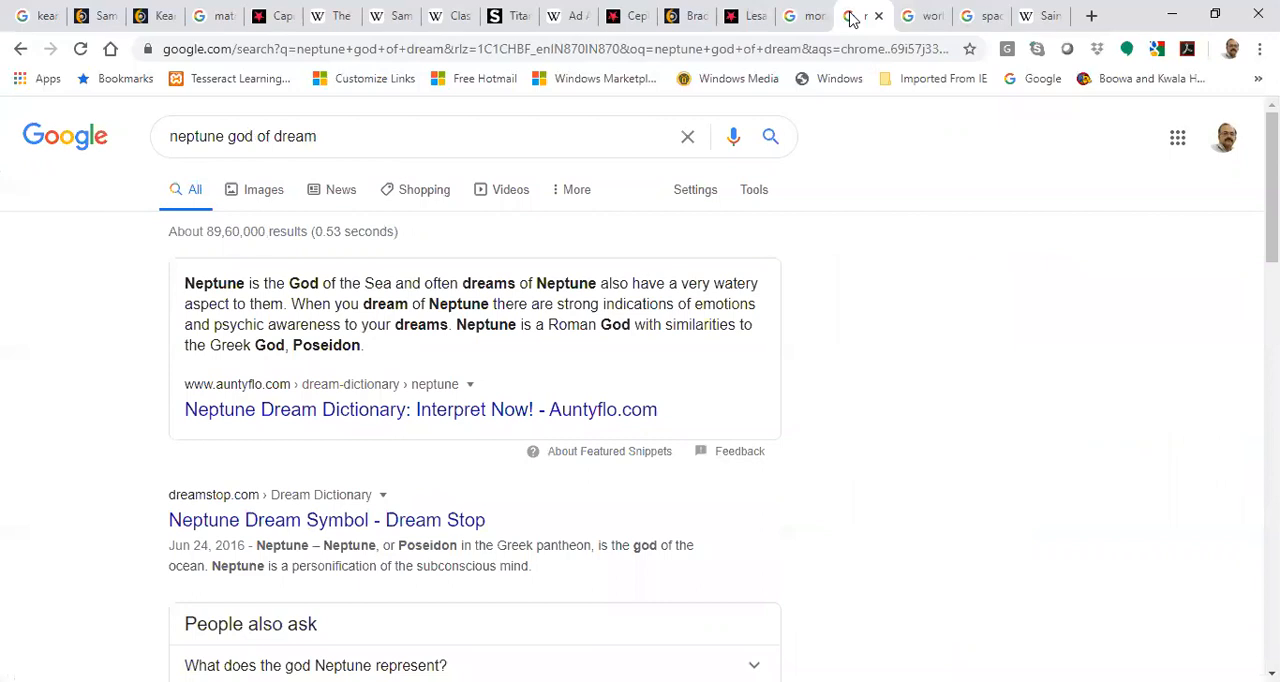
left_click(803, 15)
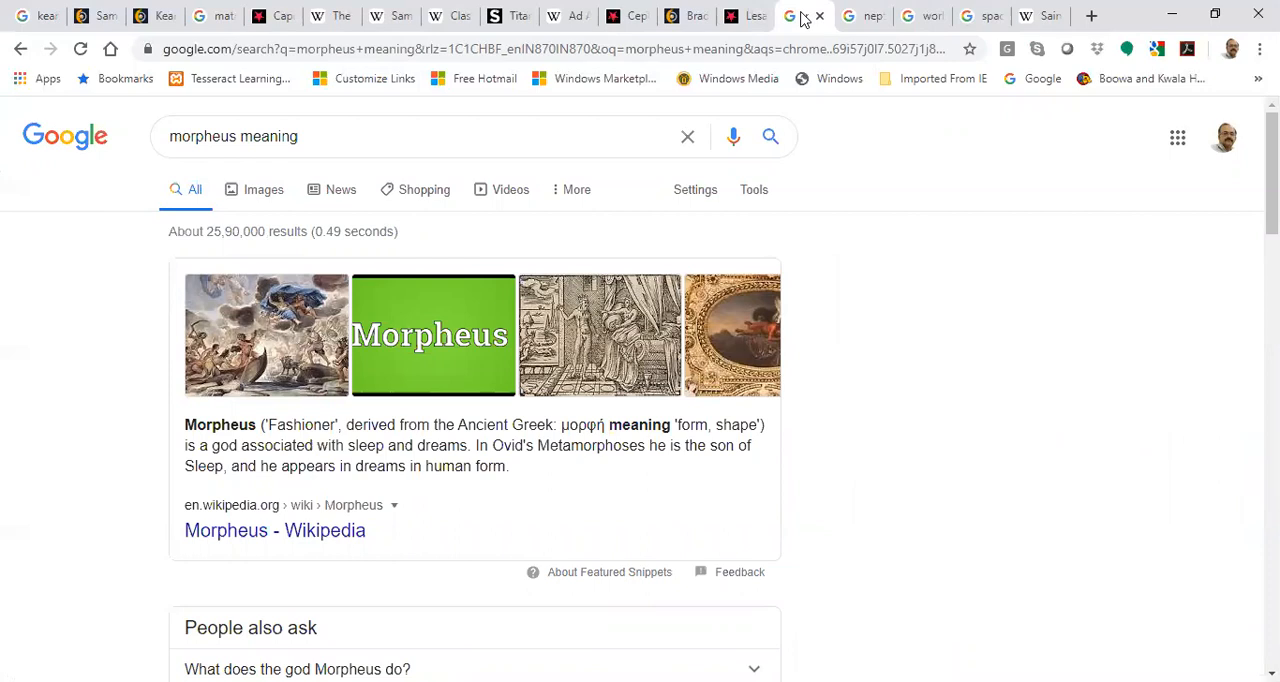
left_click(745, 16)
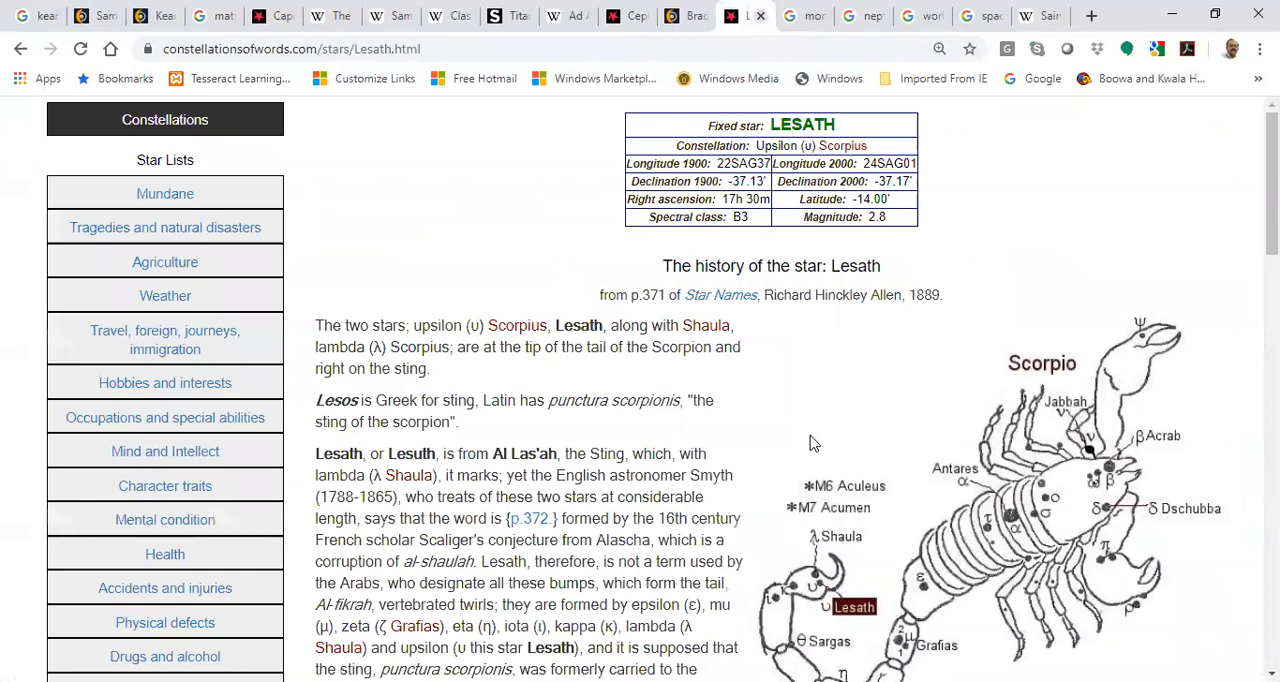
scroll("down", 3)
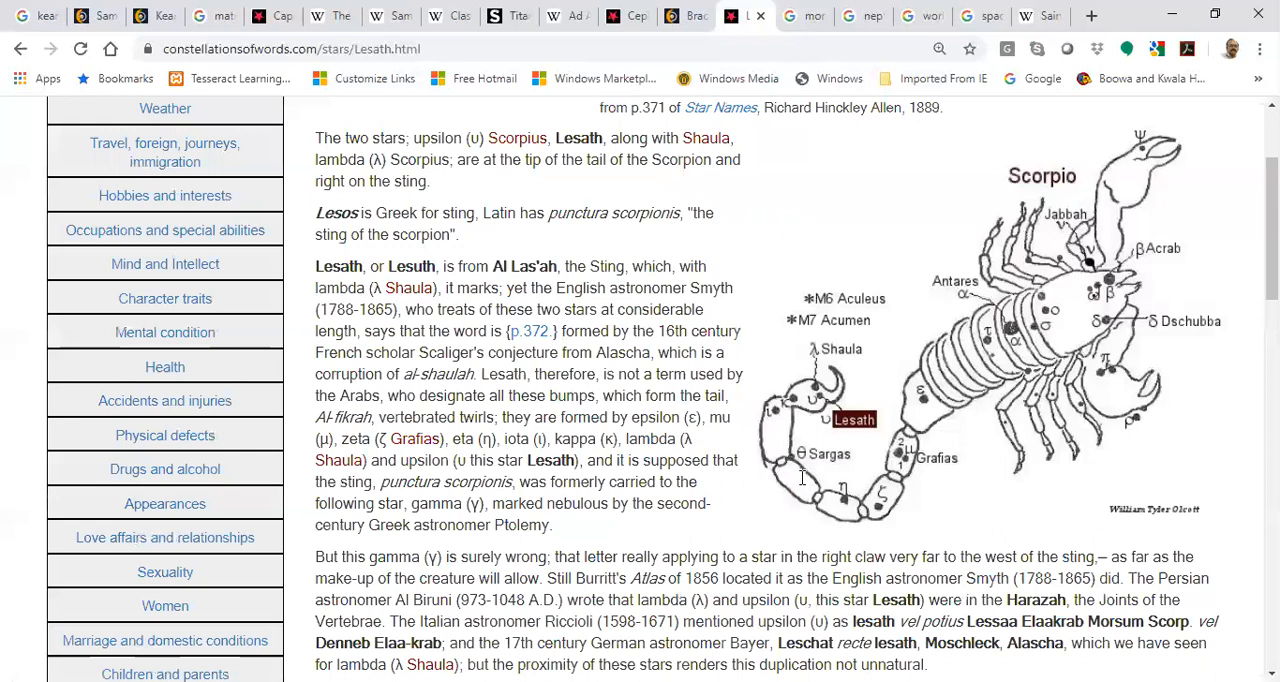
scroll("down", 3)
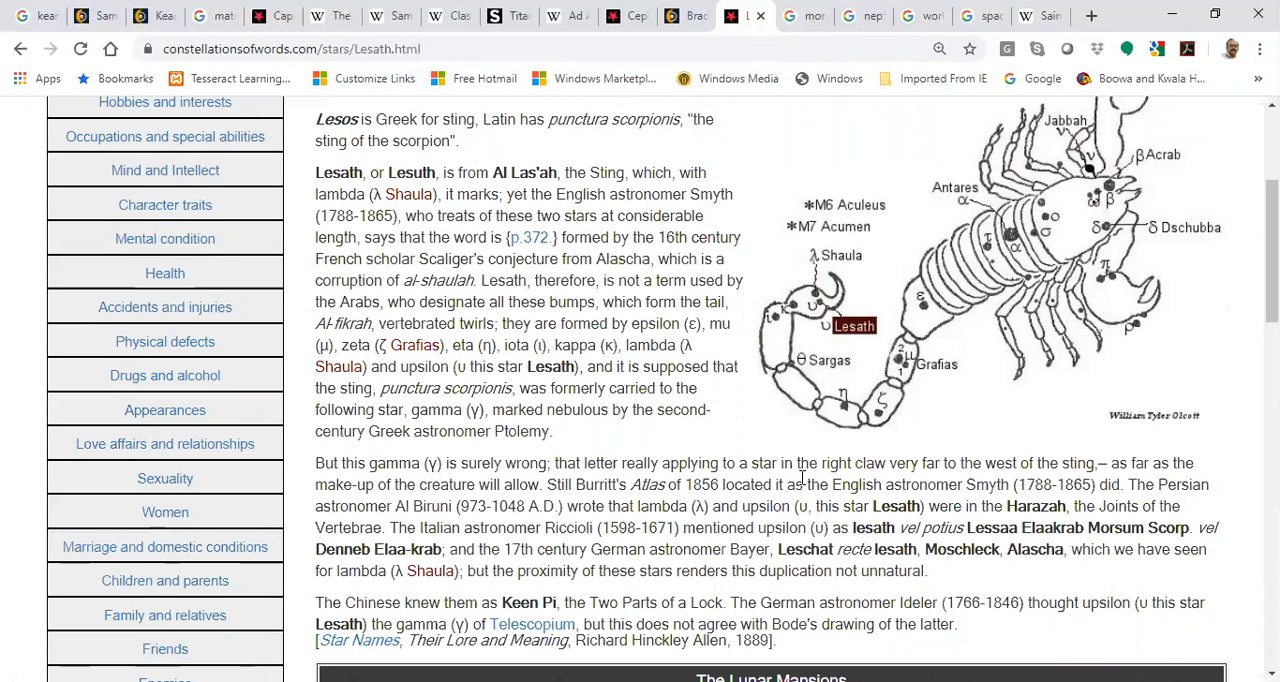
mouse_move(750, 376)
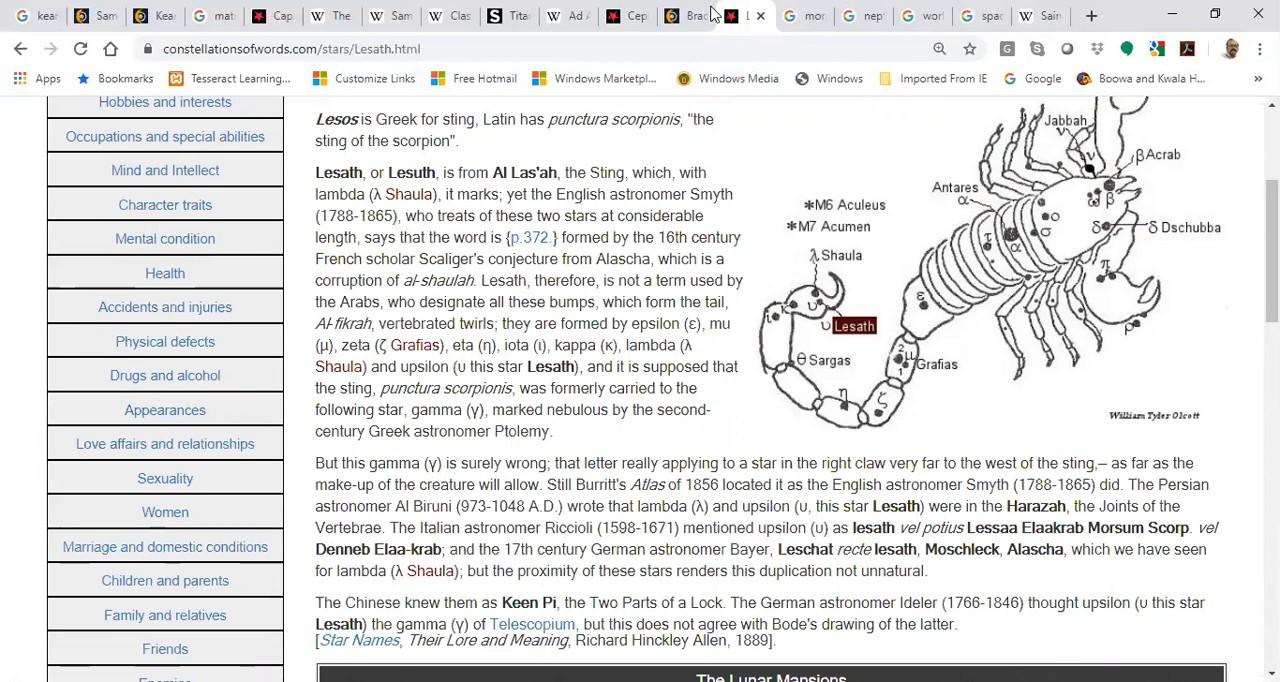
left_click(687, 16)
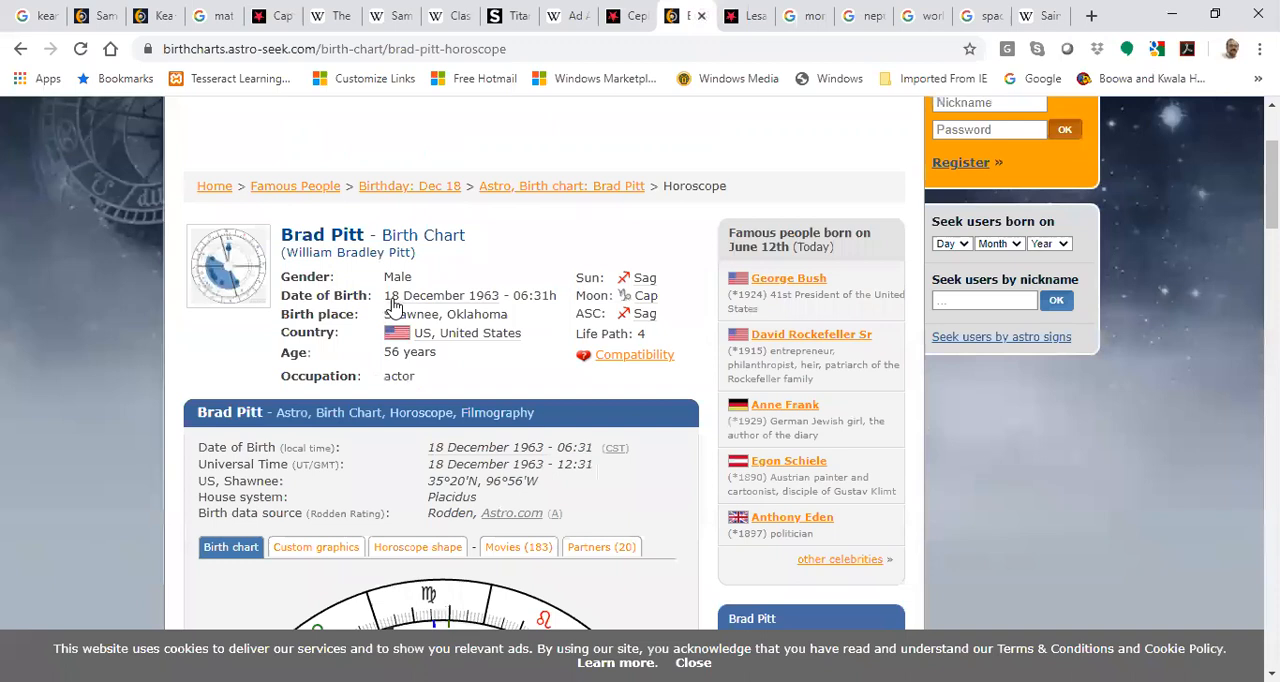
mouse_move(424, 295)
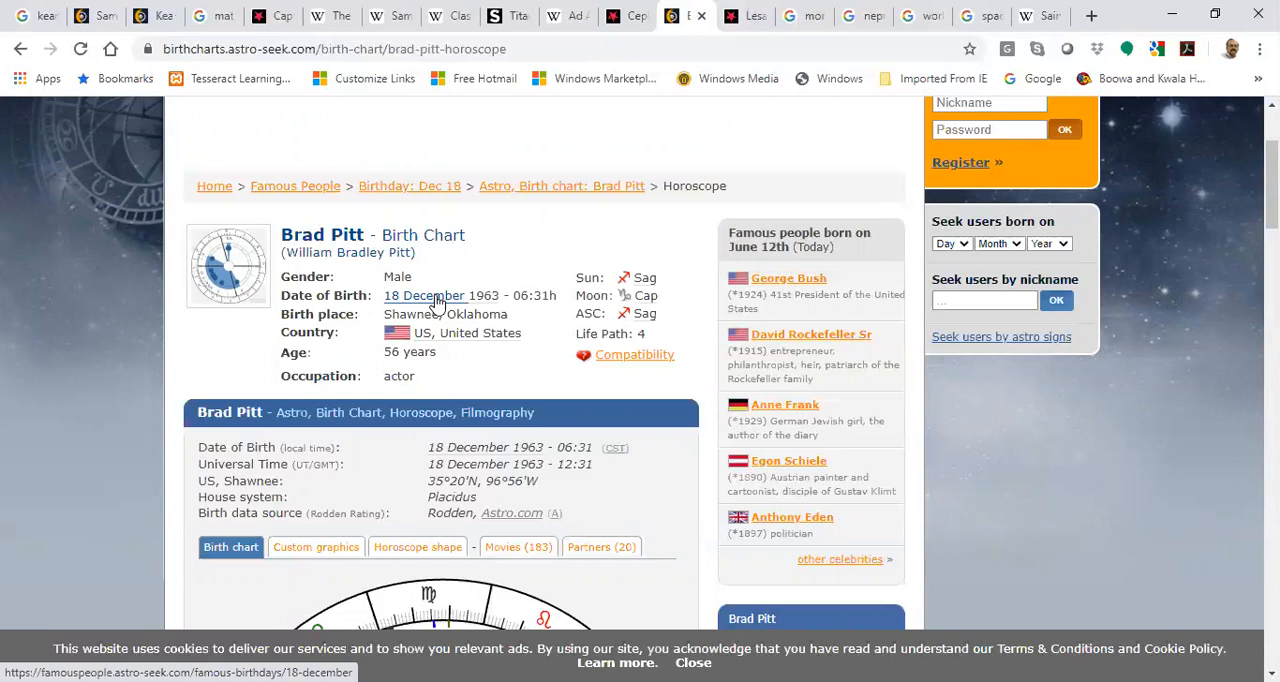
- Scroll Brad Pitt's birth details, then open the Seven (1995 film) Wikipedia result
scroll("up", 3)
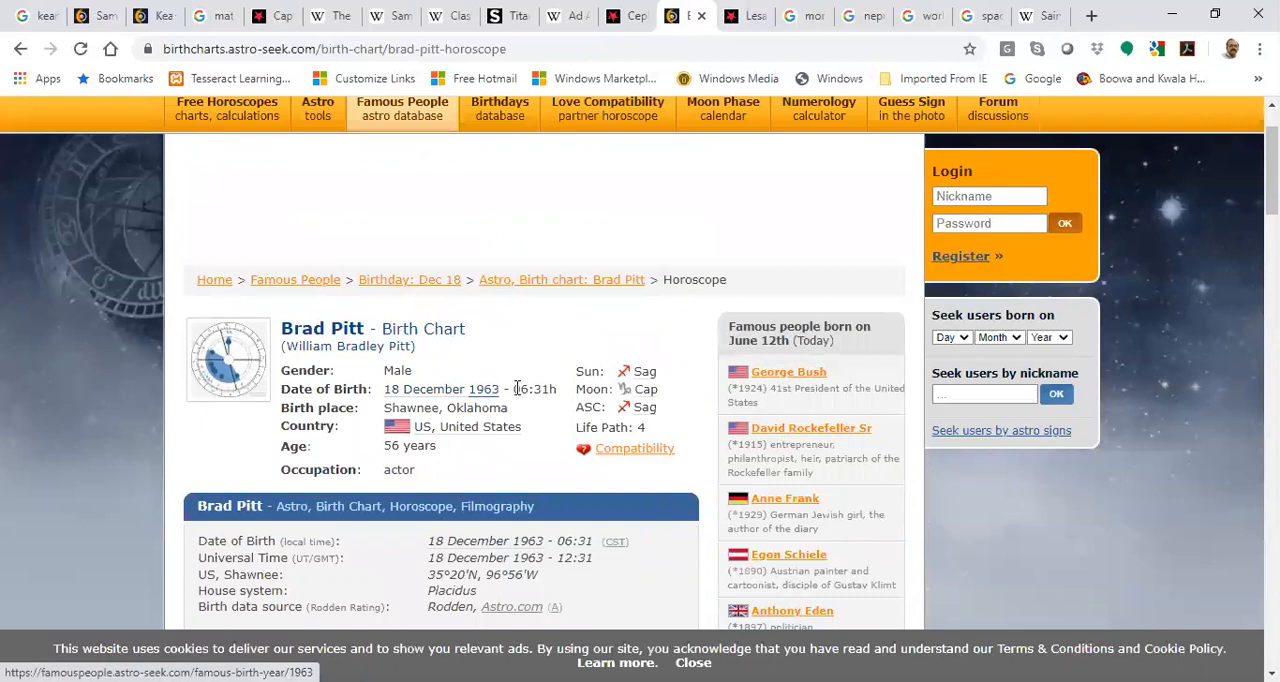
mouse_move(530, 446)
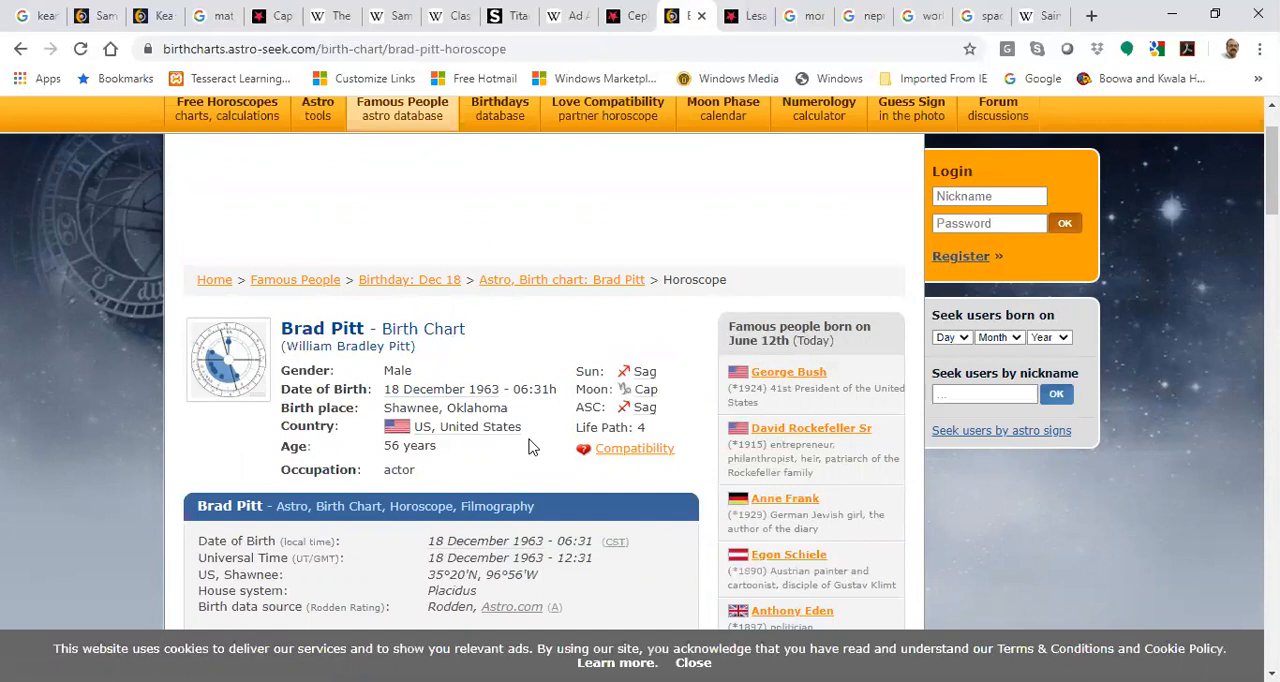
scroll("down", 3)
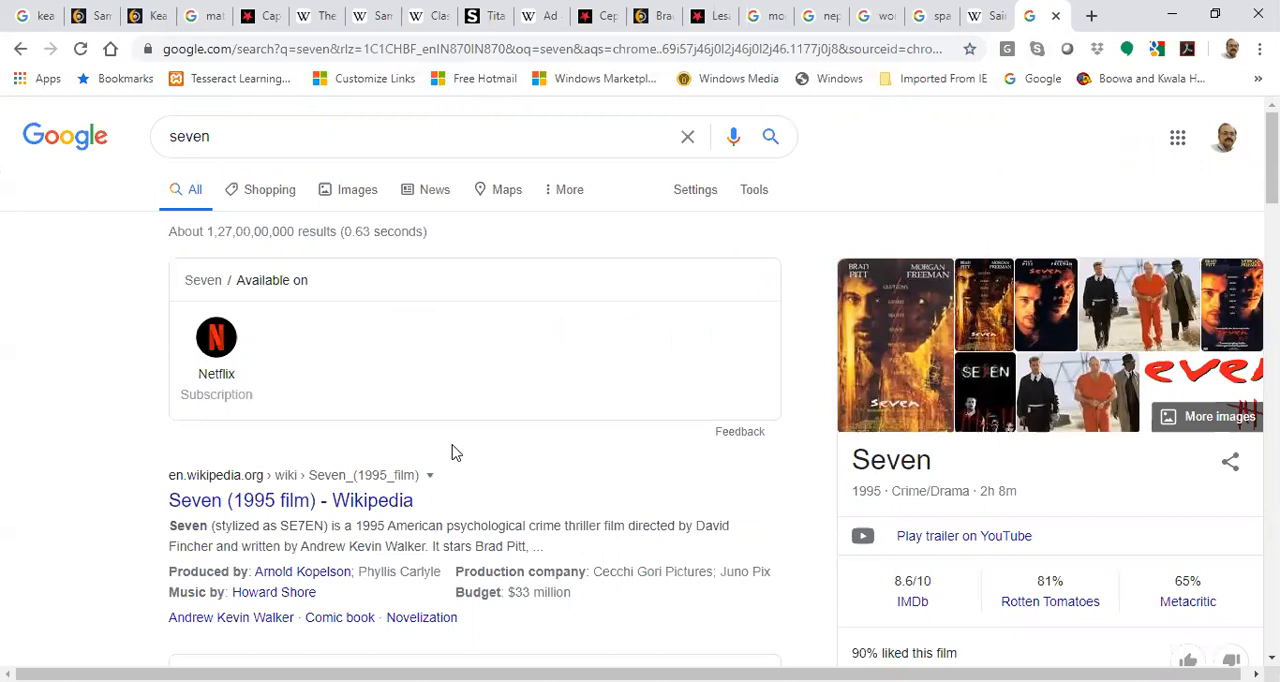
left_click(290, 500)
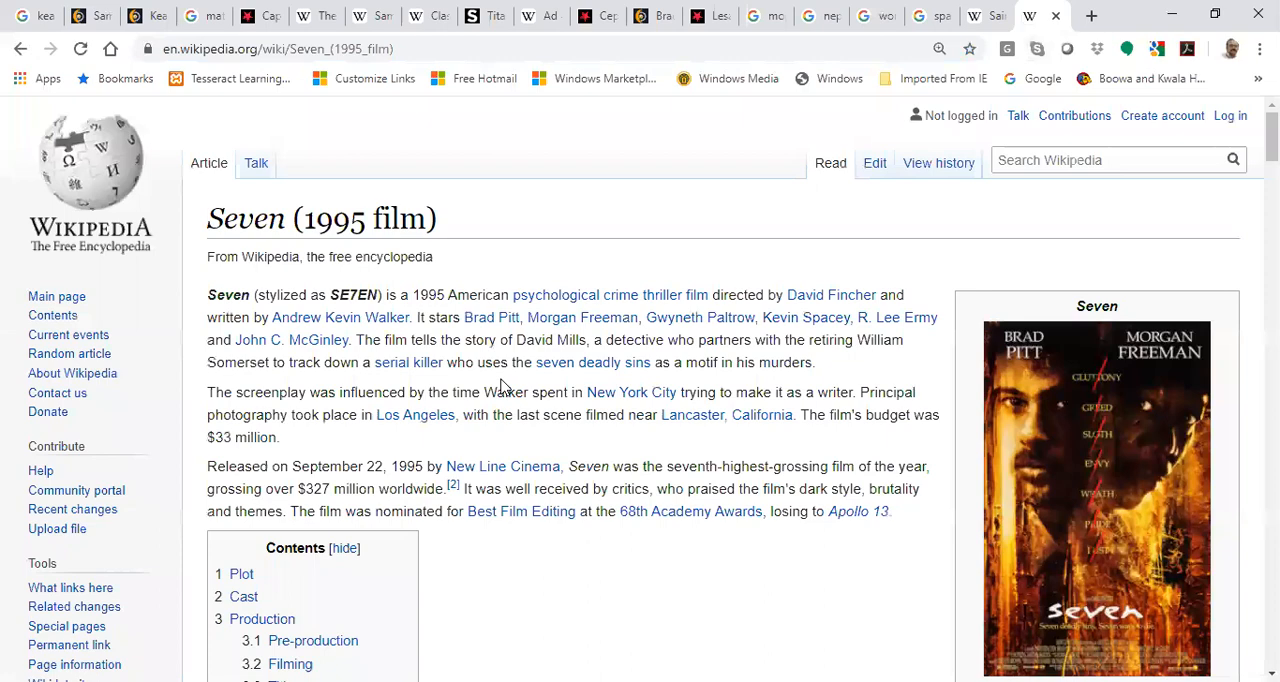
- Scroll the Seven (1995 film) article past the plot ending to the Cast list
scroll("down", 3)
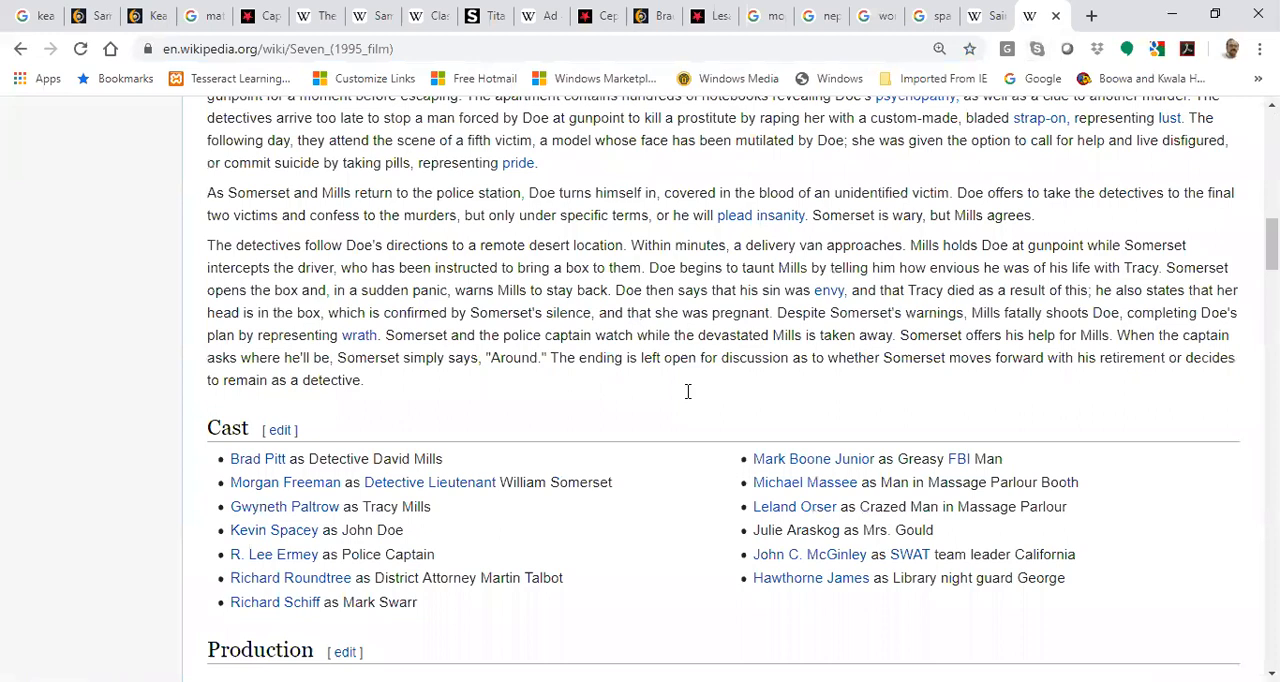
scroll("up", 3)
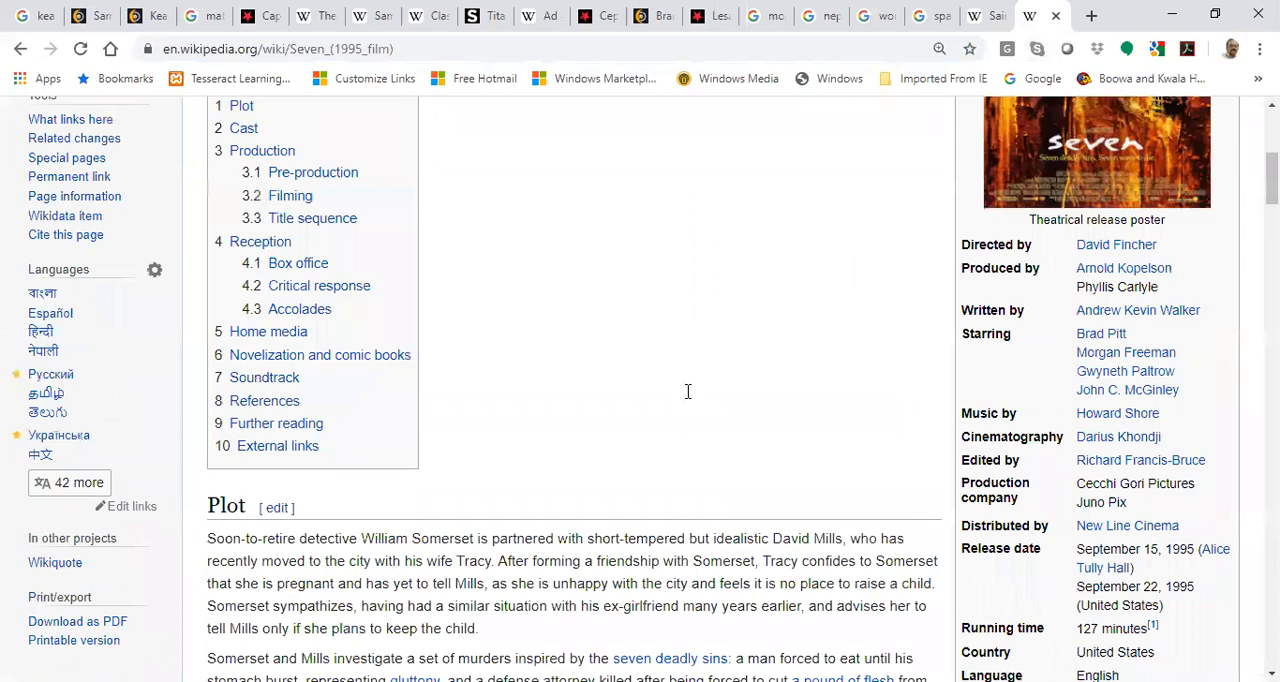
scroll("down", 3)
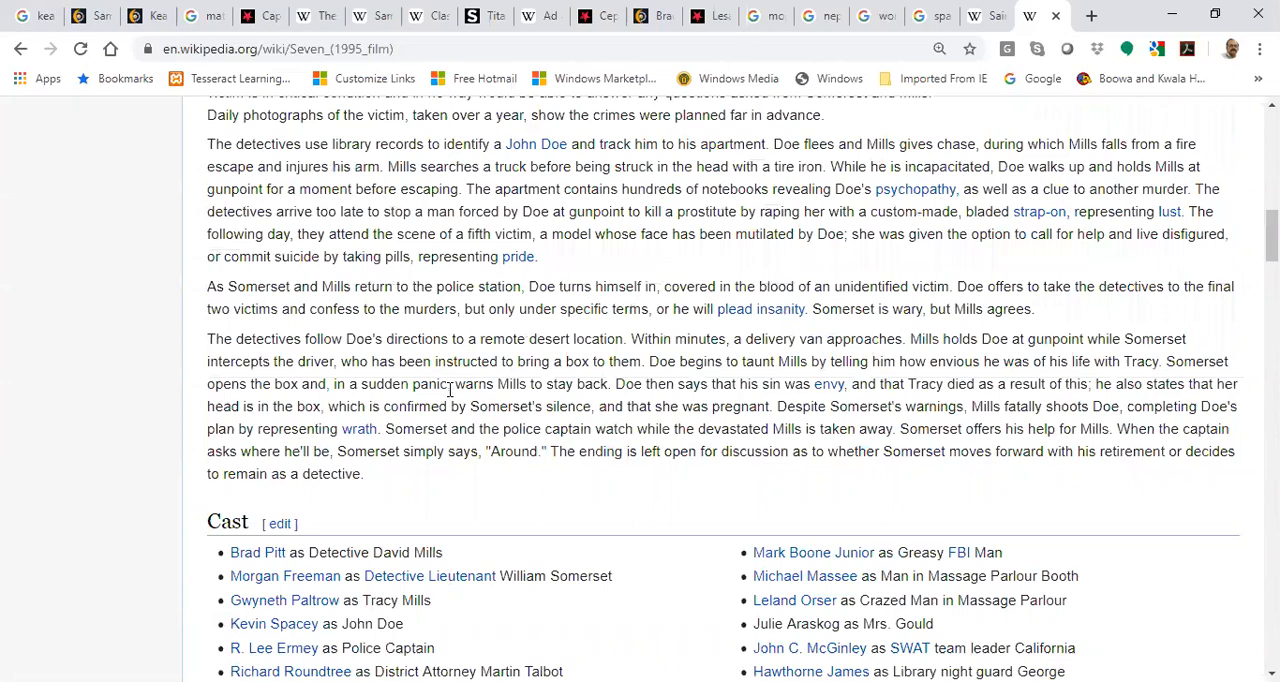
scroll("down", 3)
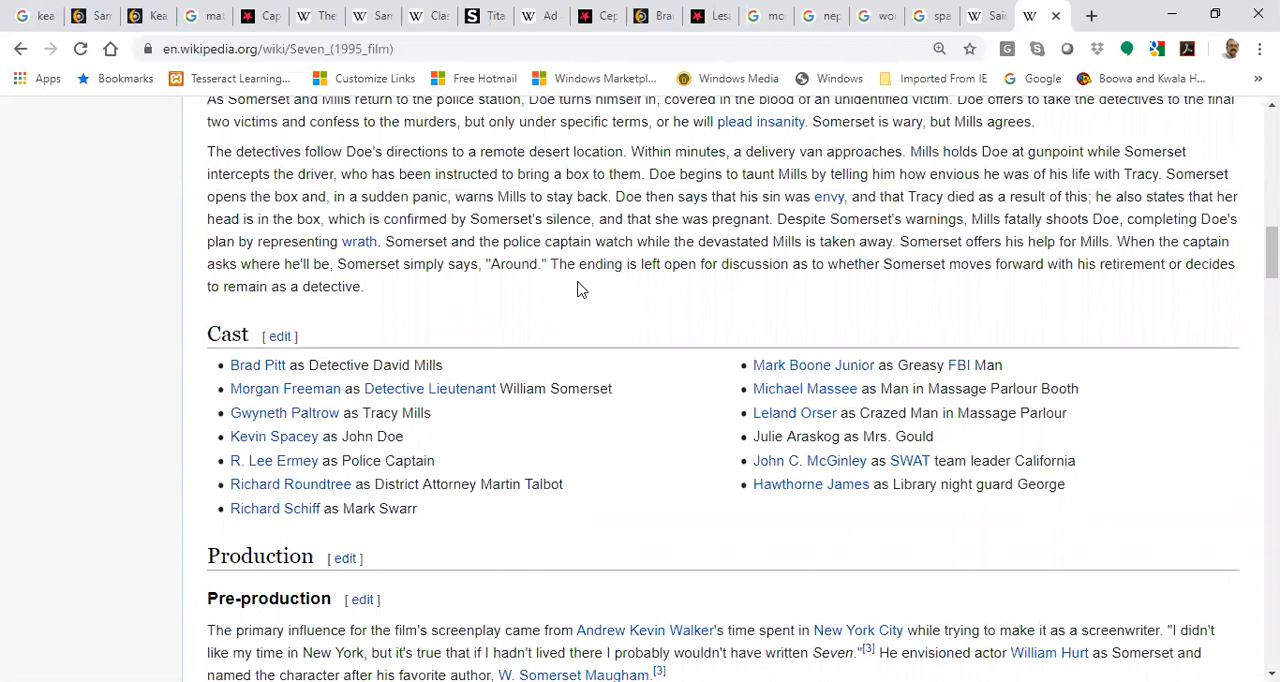
mouse_move(274, 436)
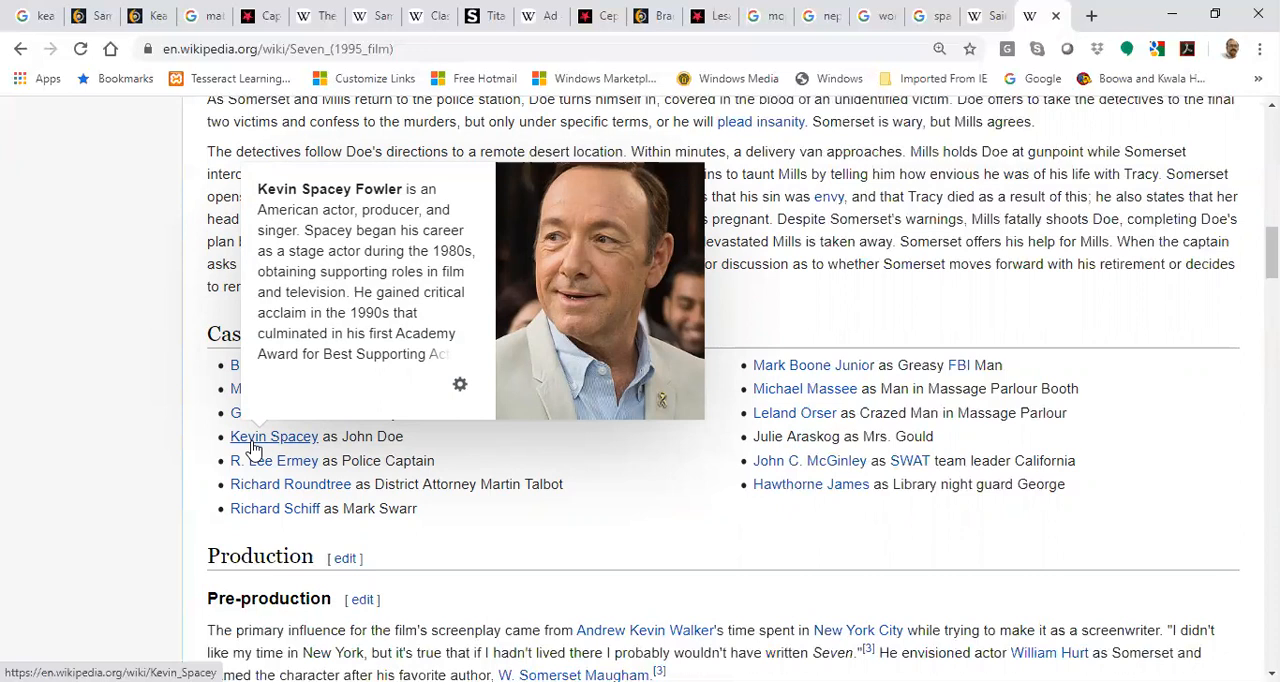
- Open a new tab to search for 'two thrones'
left_click(1091, 15)
type("two thrones")
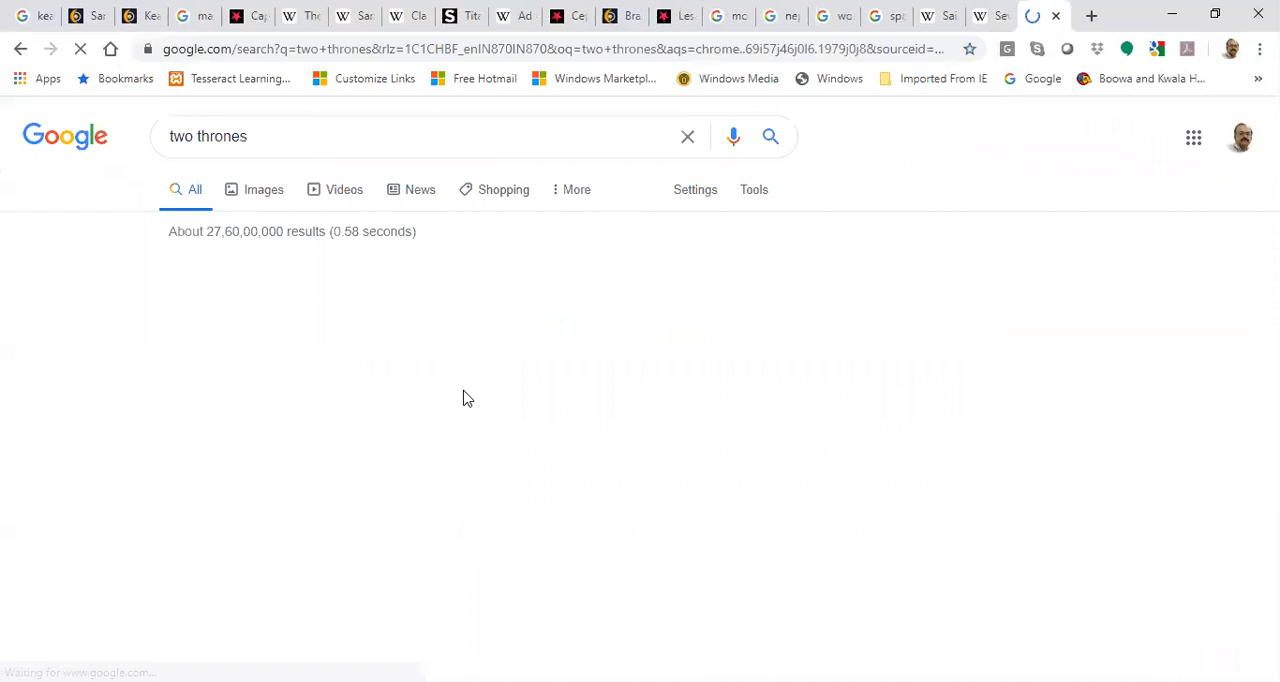
- Switch the 'two thrones' results to Images and preview the Warrior Within image
left_click(251, 180)
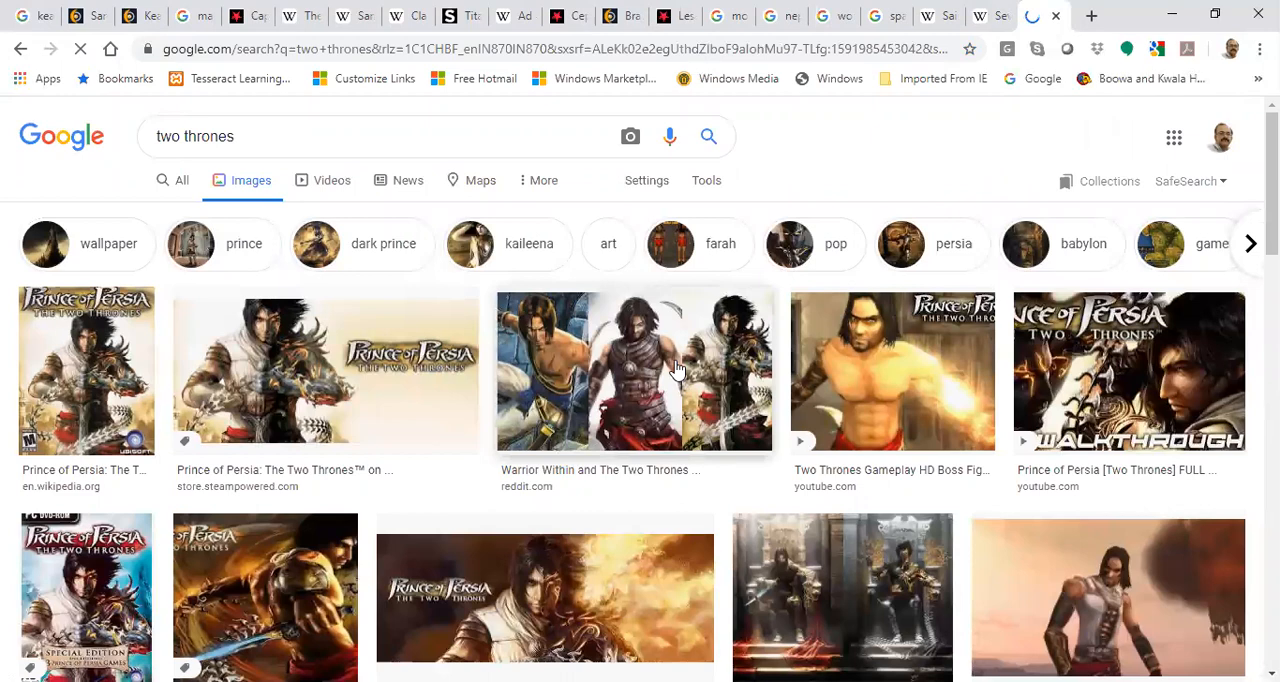
scroll("down", 3)
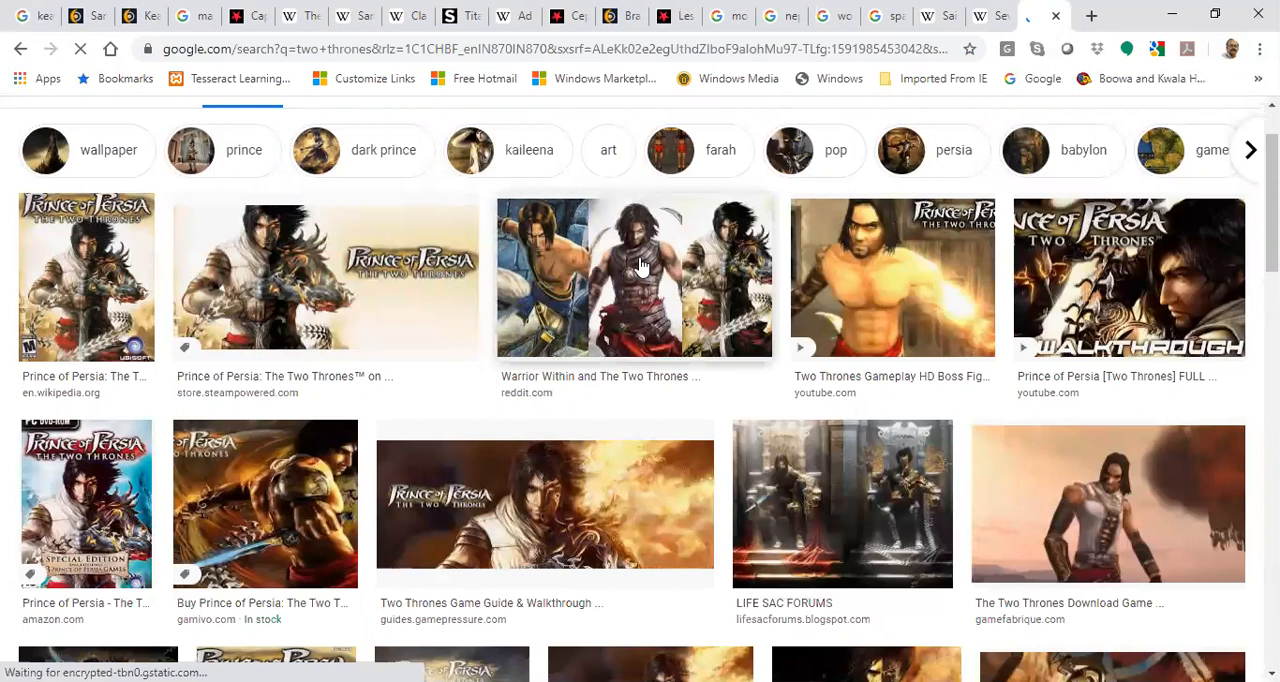
left_click(634, 277)
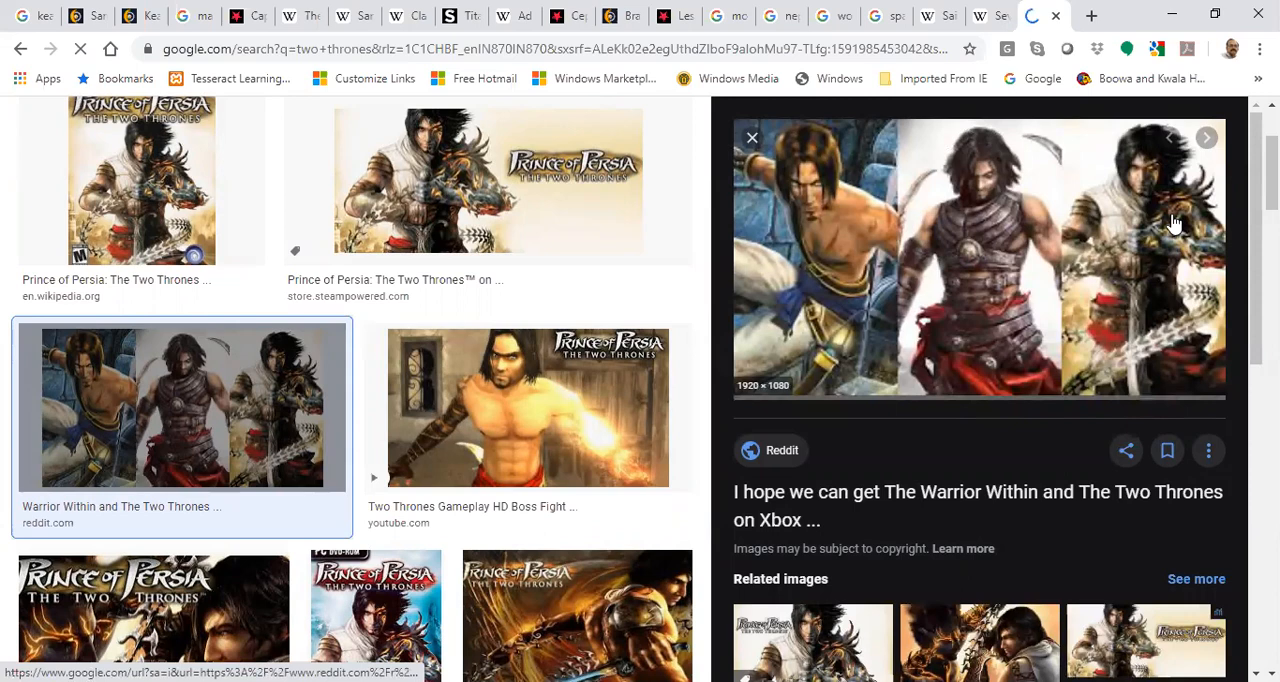
scroll("up", 3)
type("fight club")
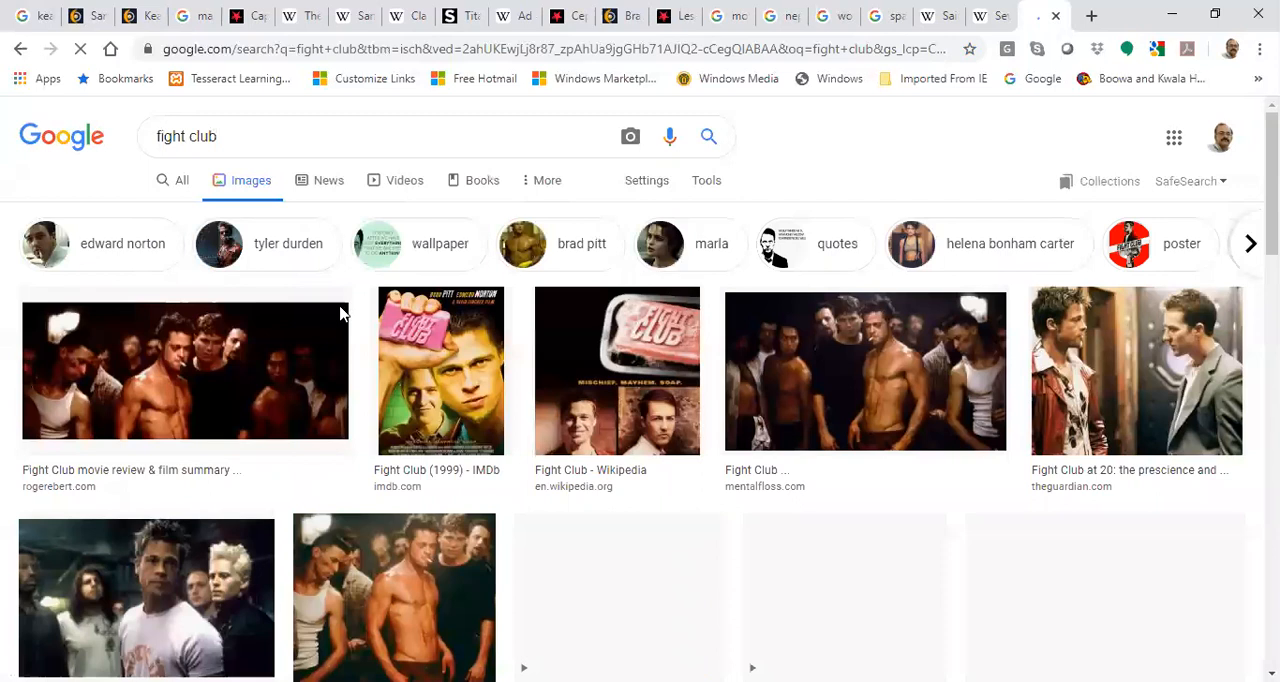
- Preview the Fight Club (1999) IMDb poster, then go back to the Astro-Seek chart
left_click(440, 370)
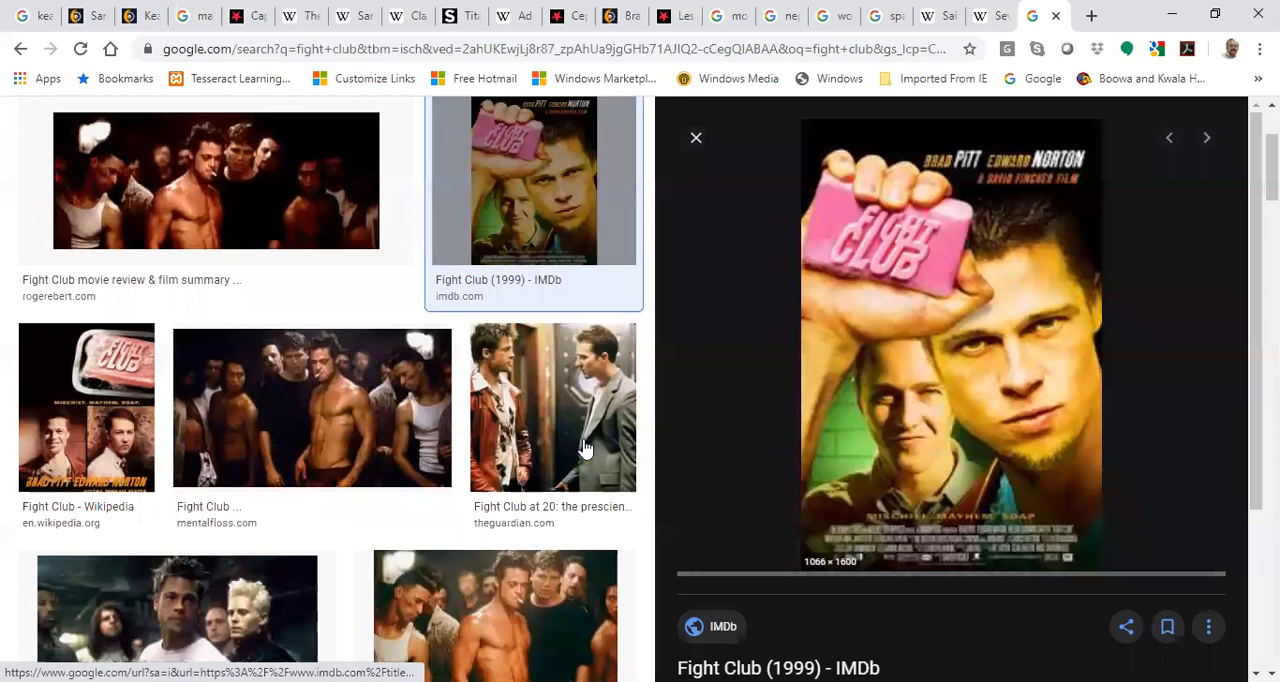
left_click(552, 407)
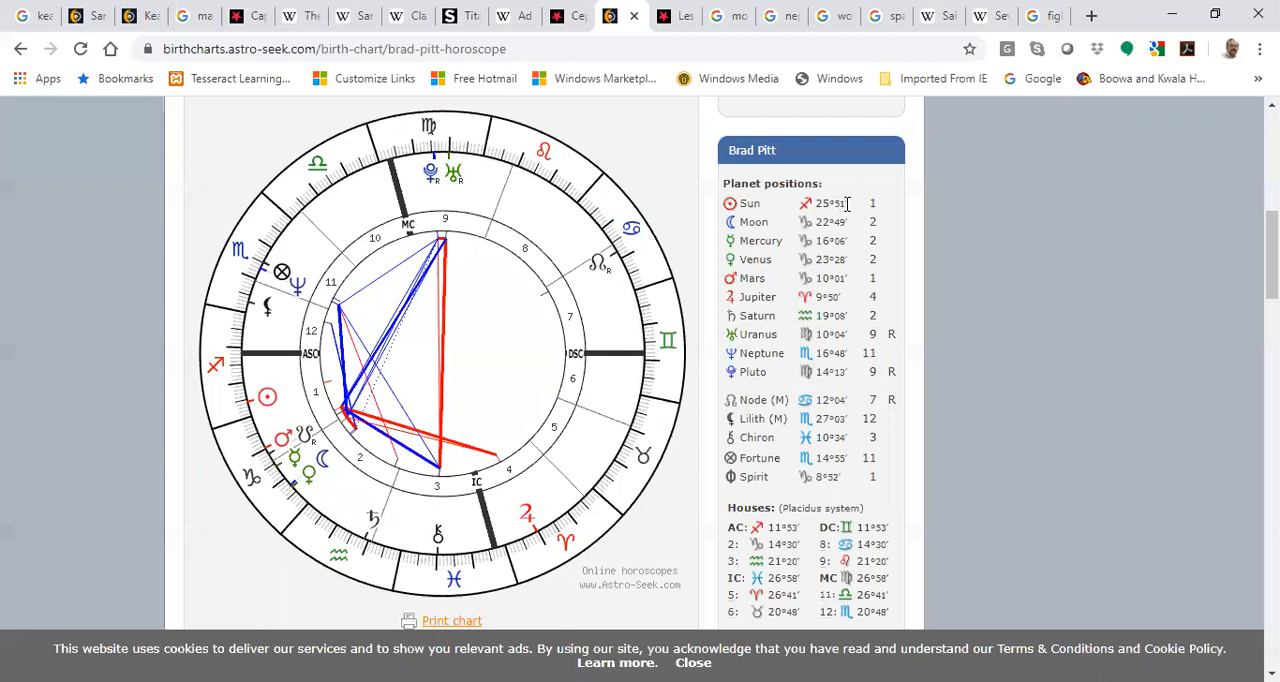
- Open a new tab to search 'ophiuchus constellation of words'
left_click(980, 15)
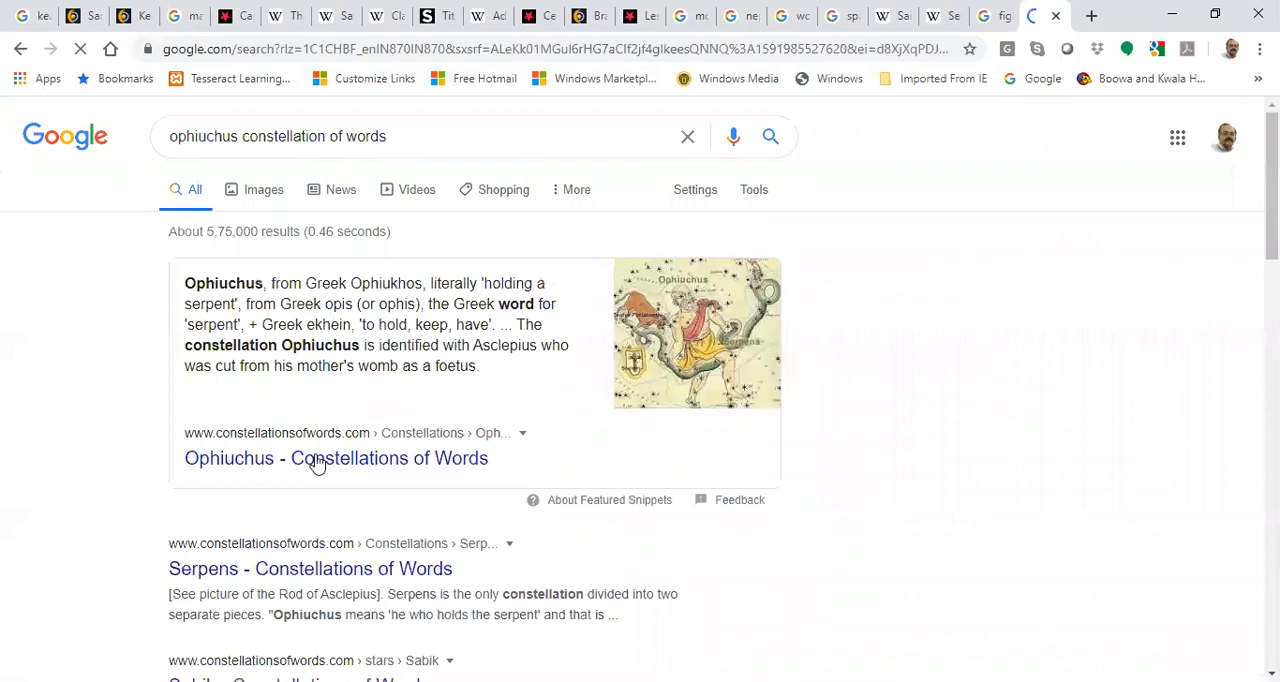
- Open the Ophiuchus result, jump to its fixed stars table, then return to the Astro-Seek tab
left_click(336, 458)
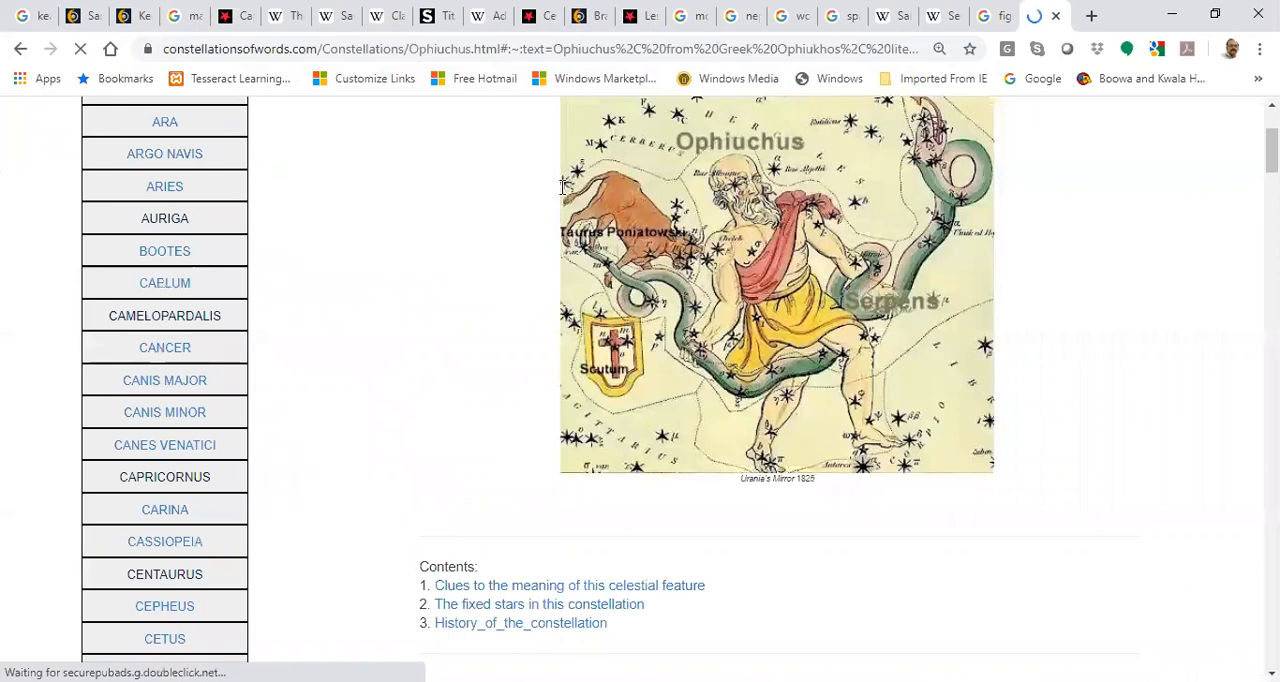
left_click(538, 603)
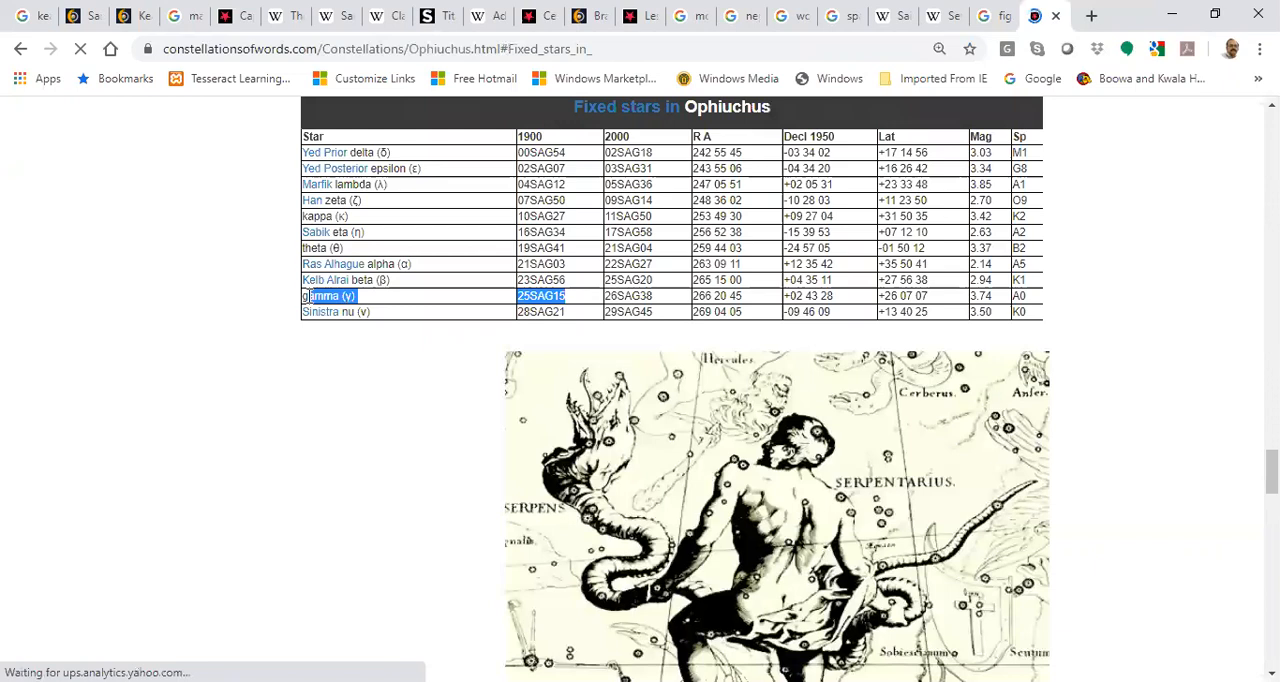
scroll("down", 3)
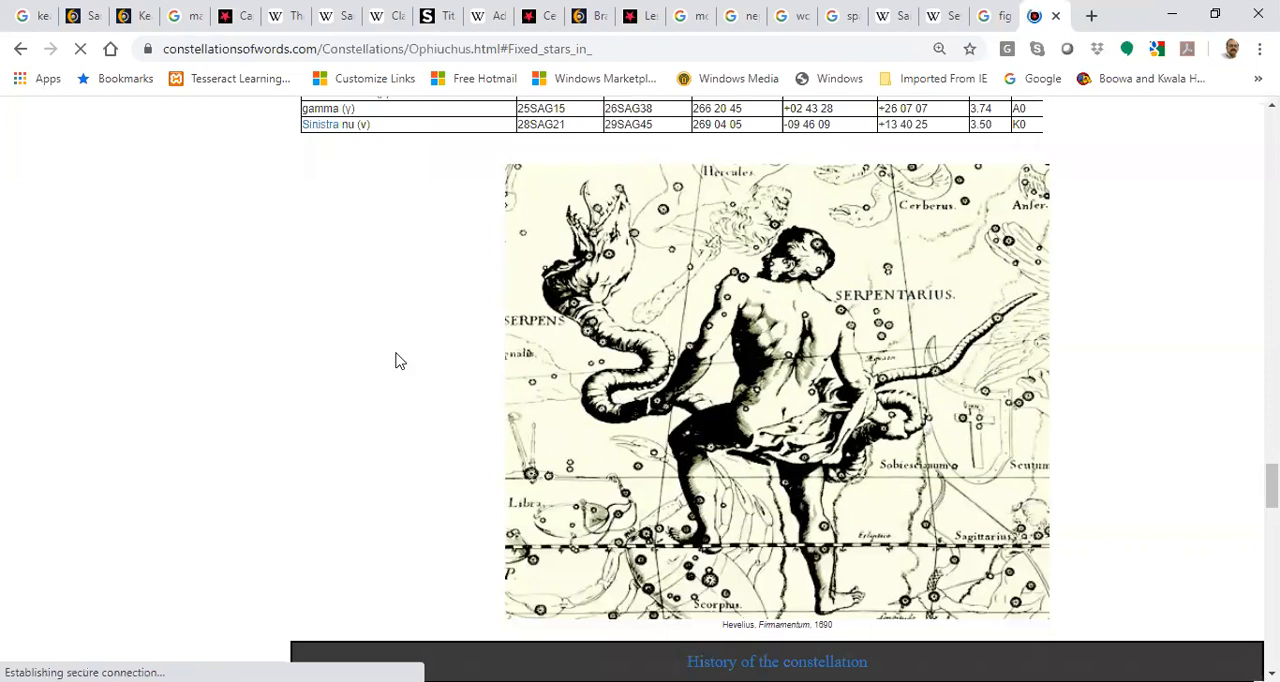
scroll("up", 3)
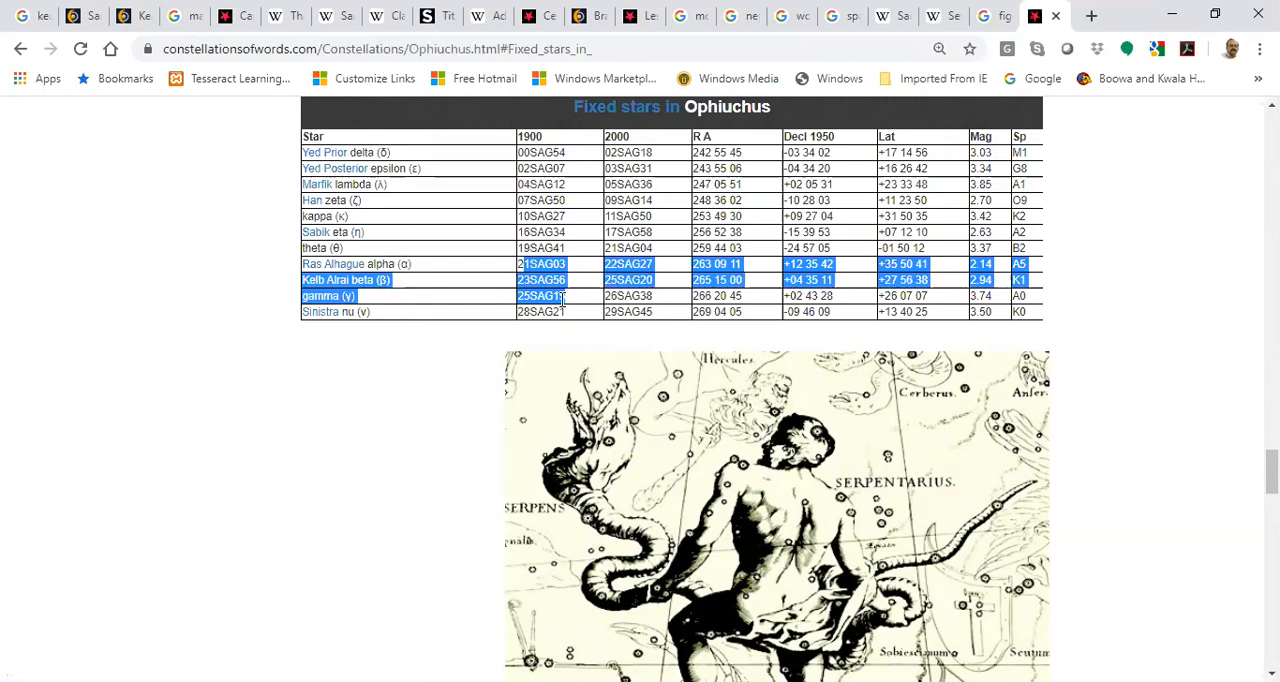
left_click(1045, 15)
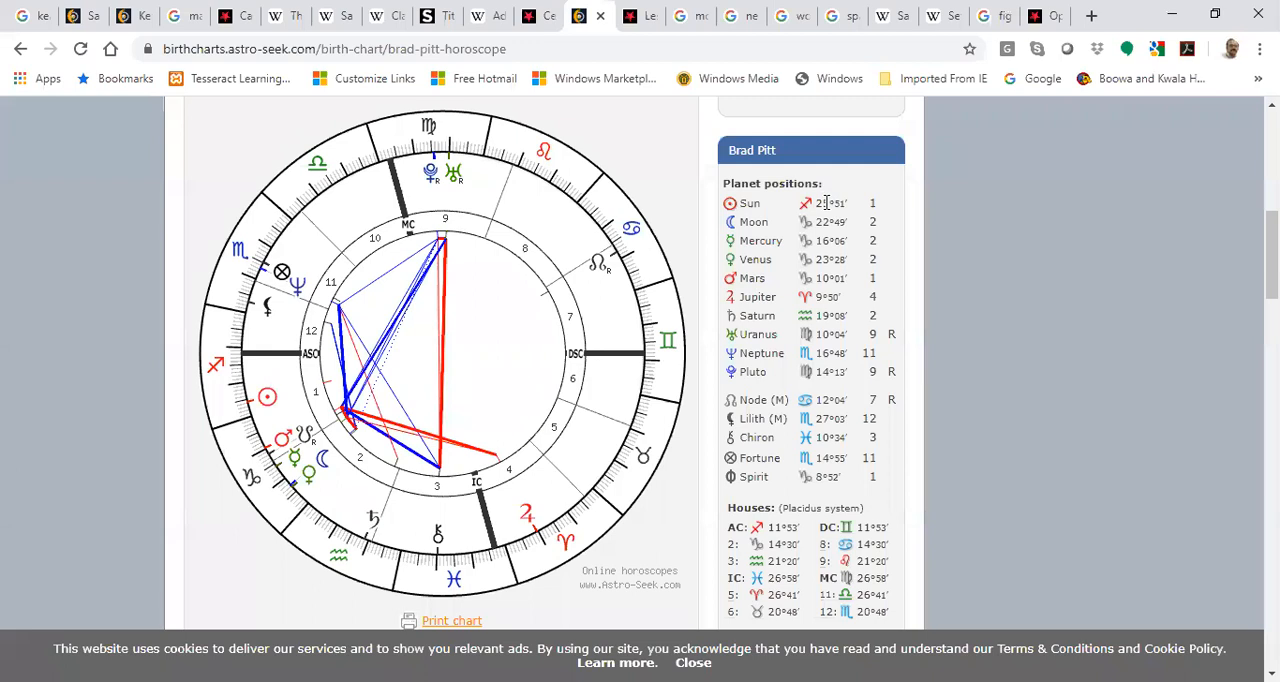
- Select Brad Pitt's Sun position value on his birth chart
double_click(828, 203)
type("jesus temp")
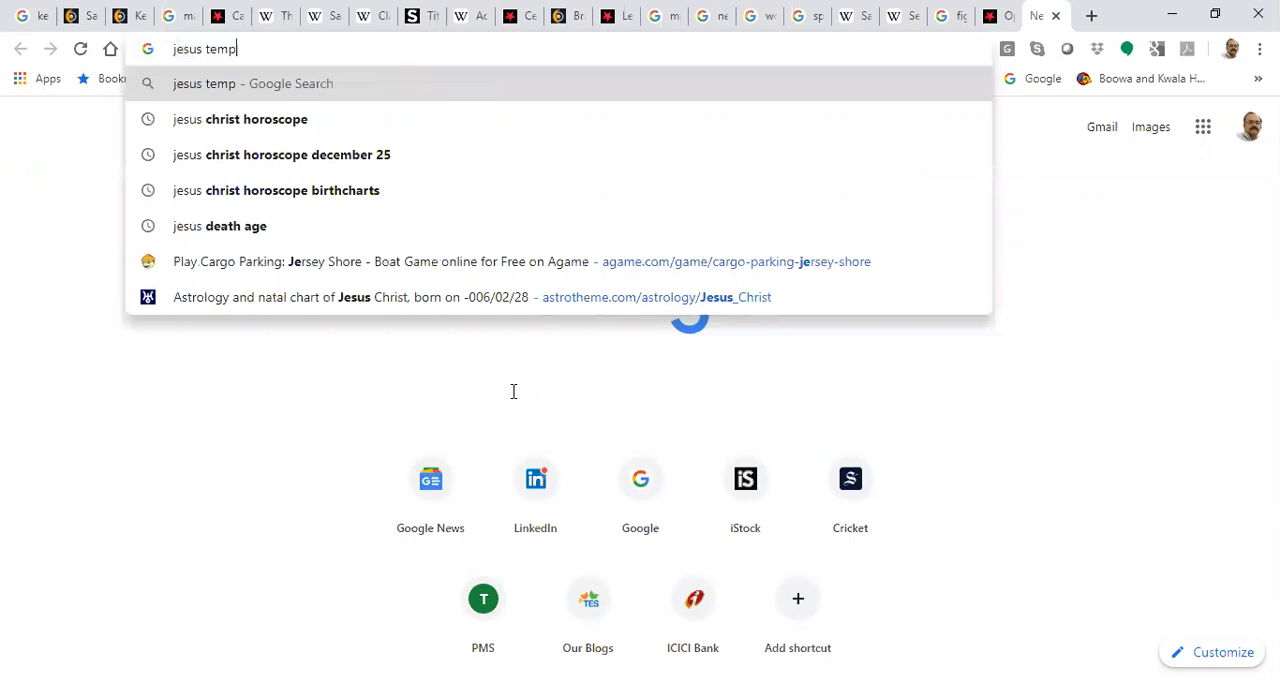
key("Return")
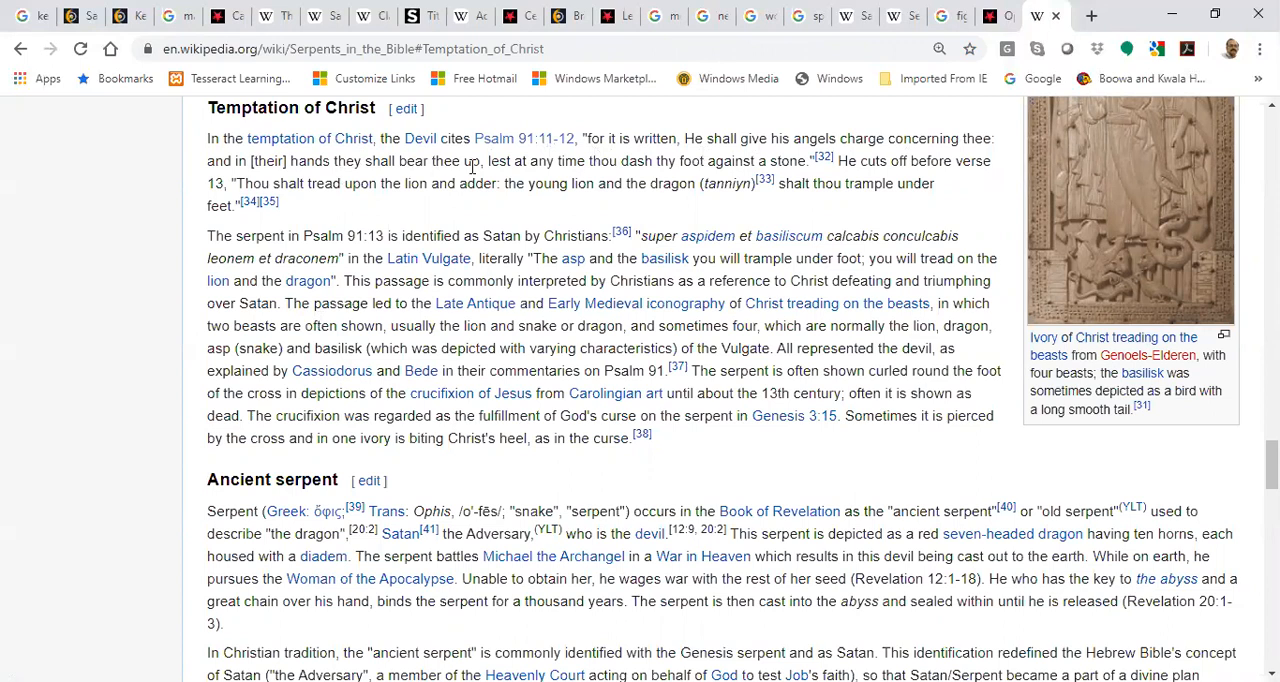
mouse_move(380, 183)
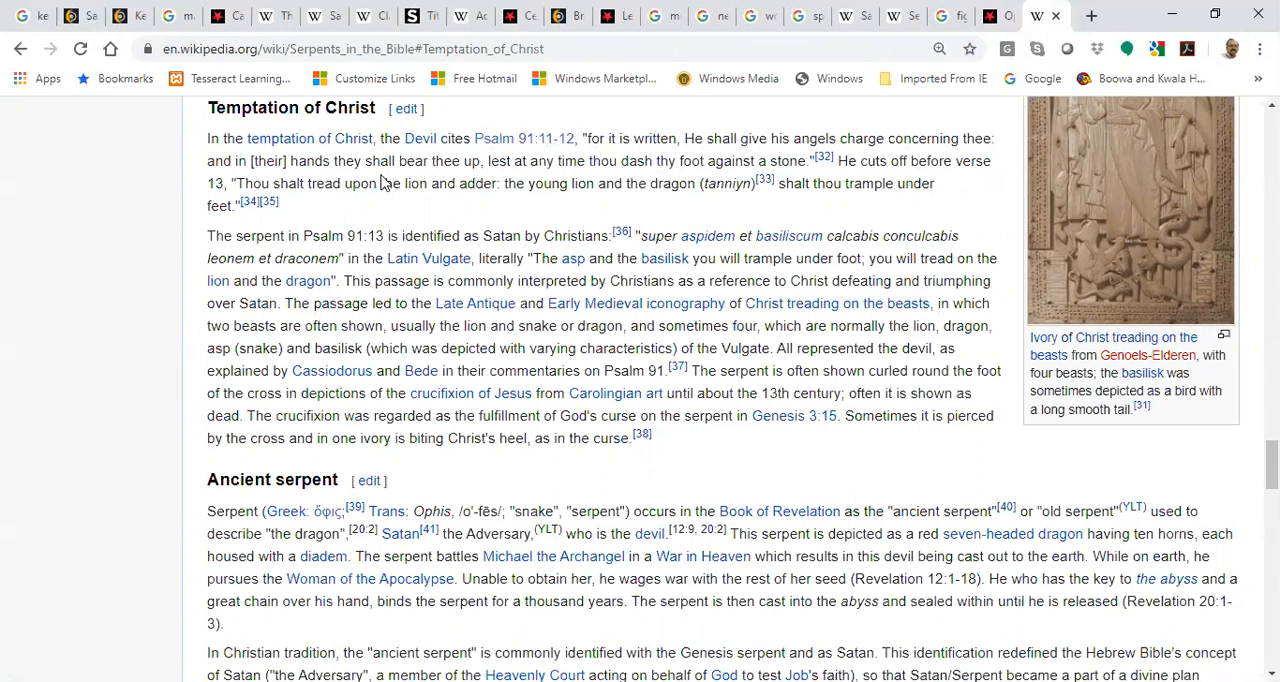
- Select a word in the Temptation of Christ passage of Serpents in the Bible
double_click(662, 183)
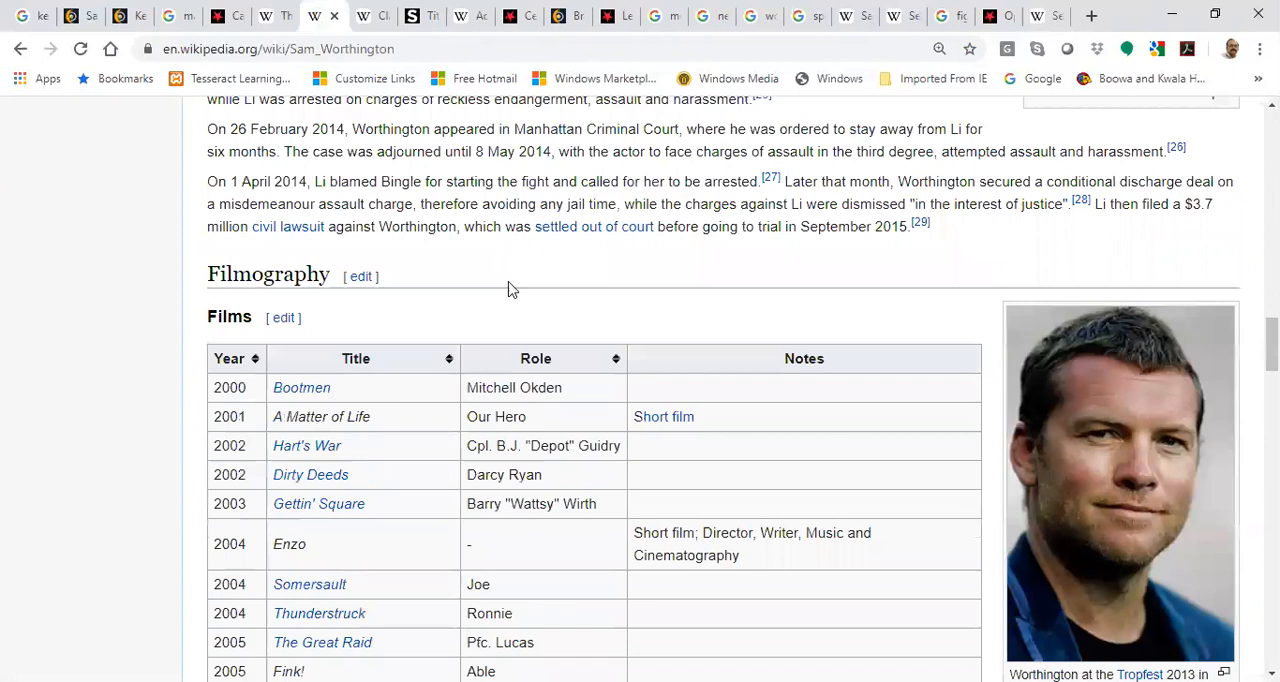
- Scroll Sam Worthington's article up to 2009–present, then switch to the Titan news tab
scroll("up", 3)
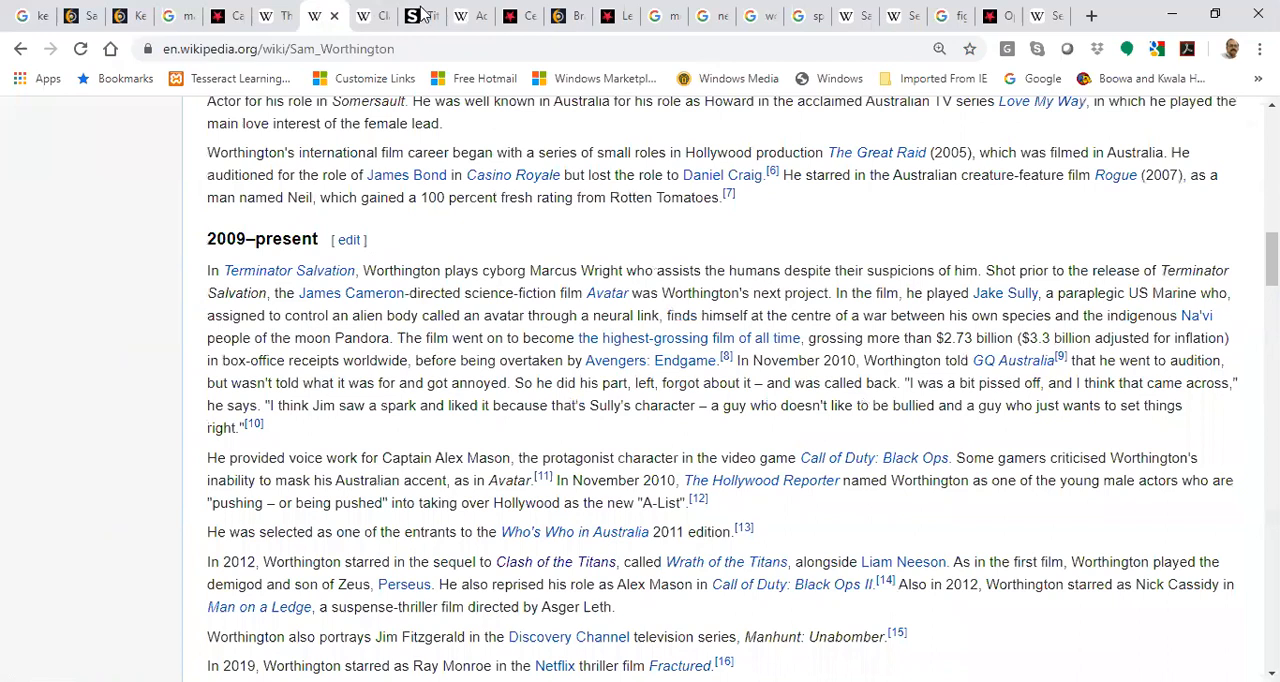
left_click(412, 16)
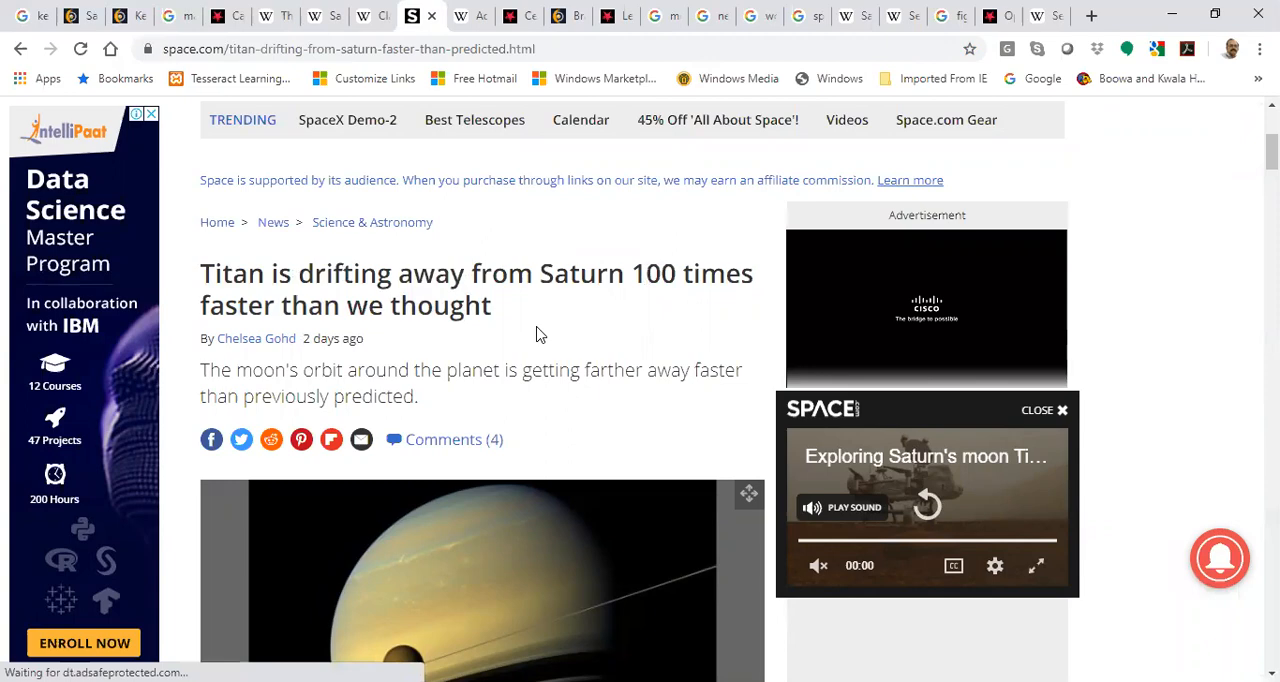
- View the Clash of the Titans article, then Sam Worthington's article, scrolling back up
left_click(275, 15)
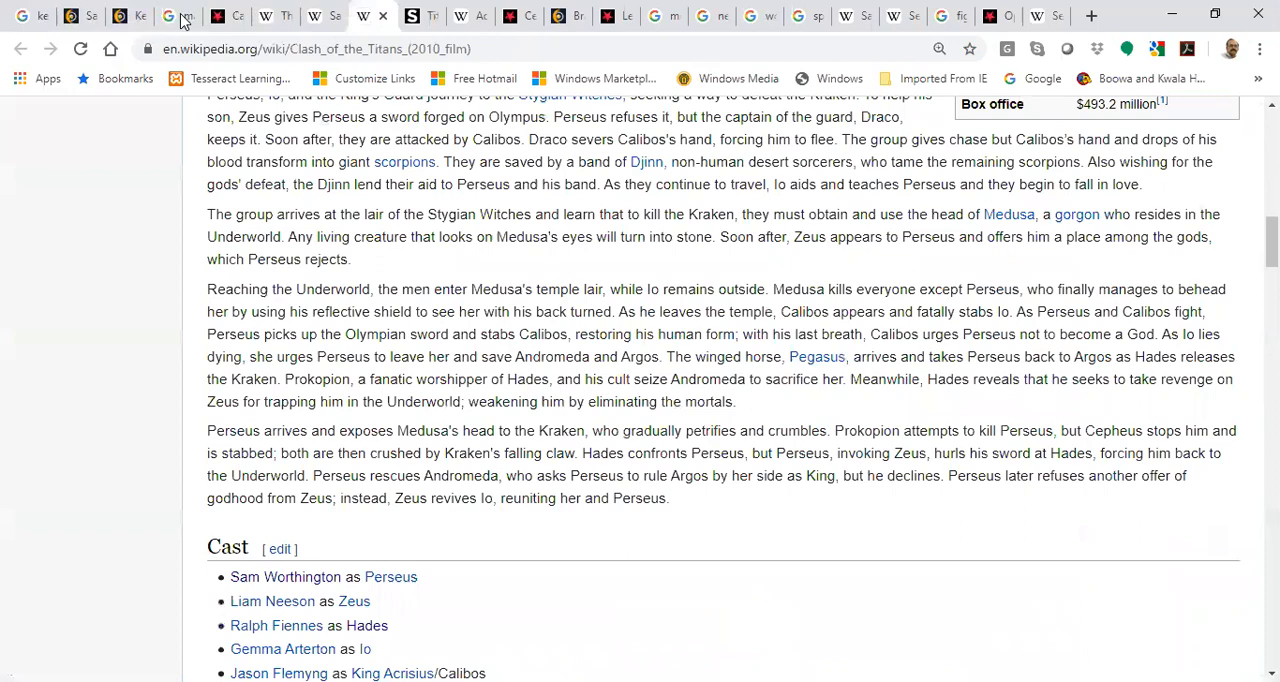
left_click(285, 577)
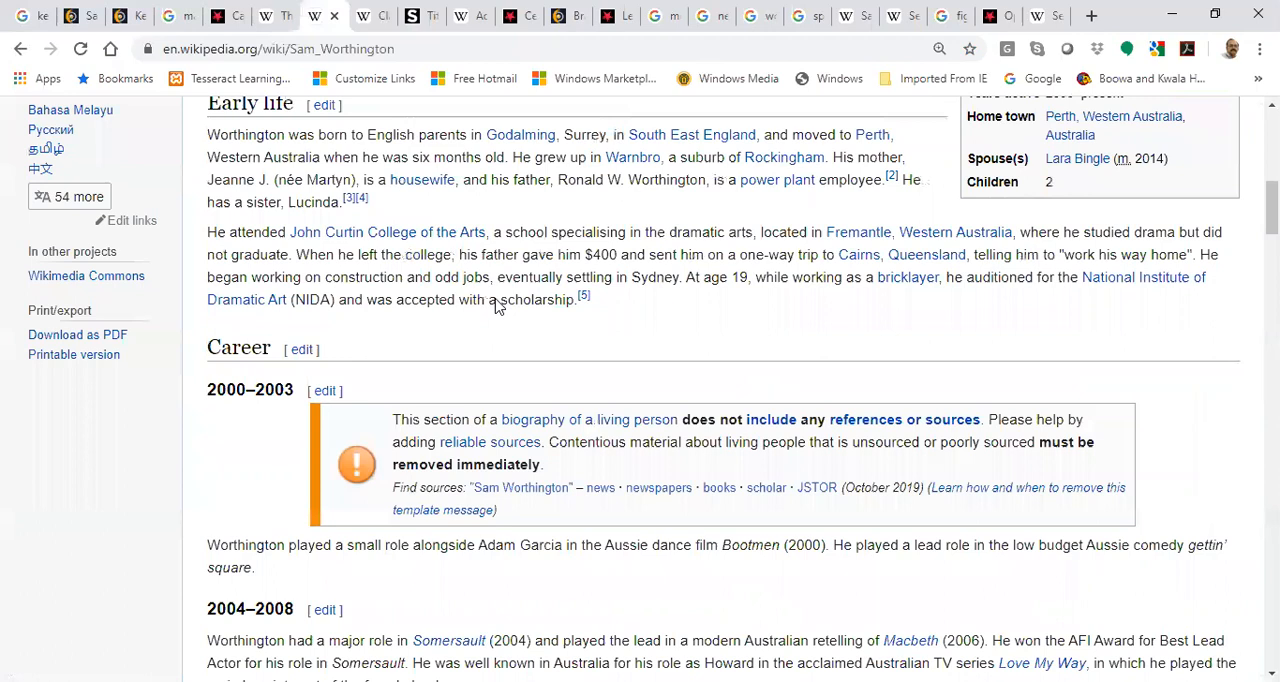
mouse_move(303, 324)
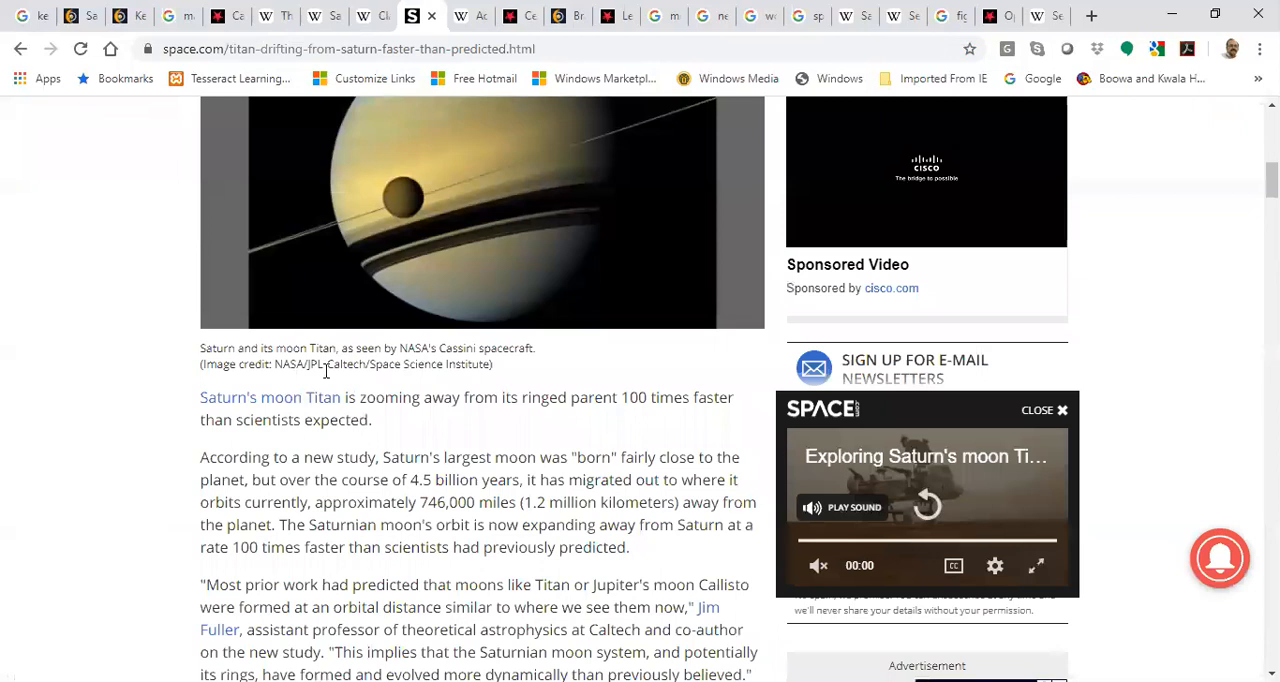
scroll("up", 3)
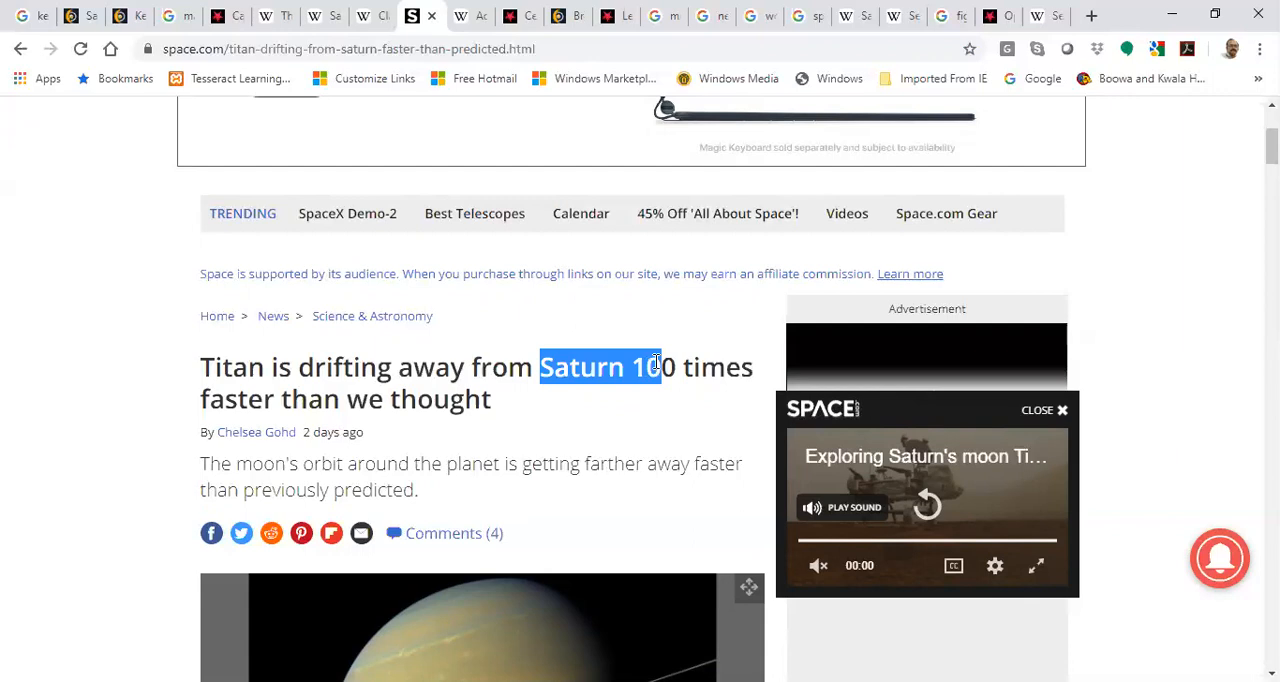
- Switch to Sam Worthington's Wikipedia article and scroll through his filmography
left_click(312, 16)
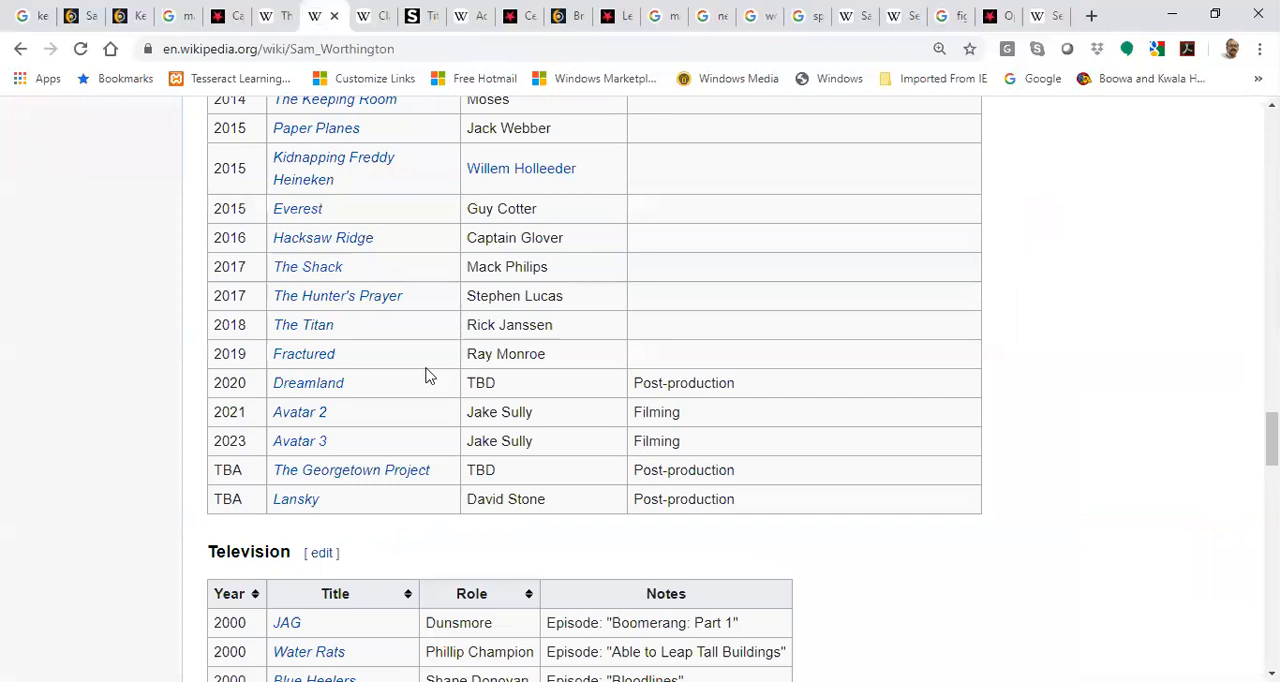
scroll("up", 3)
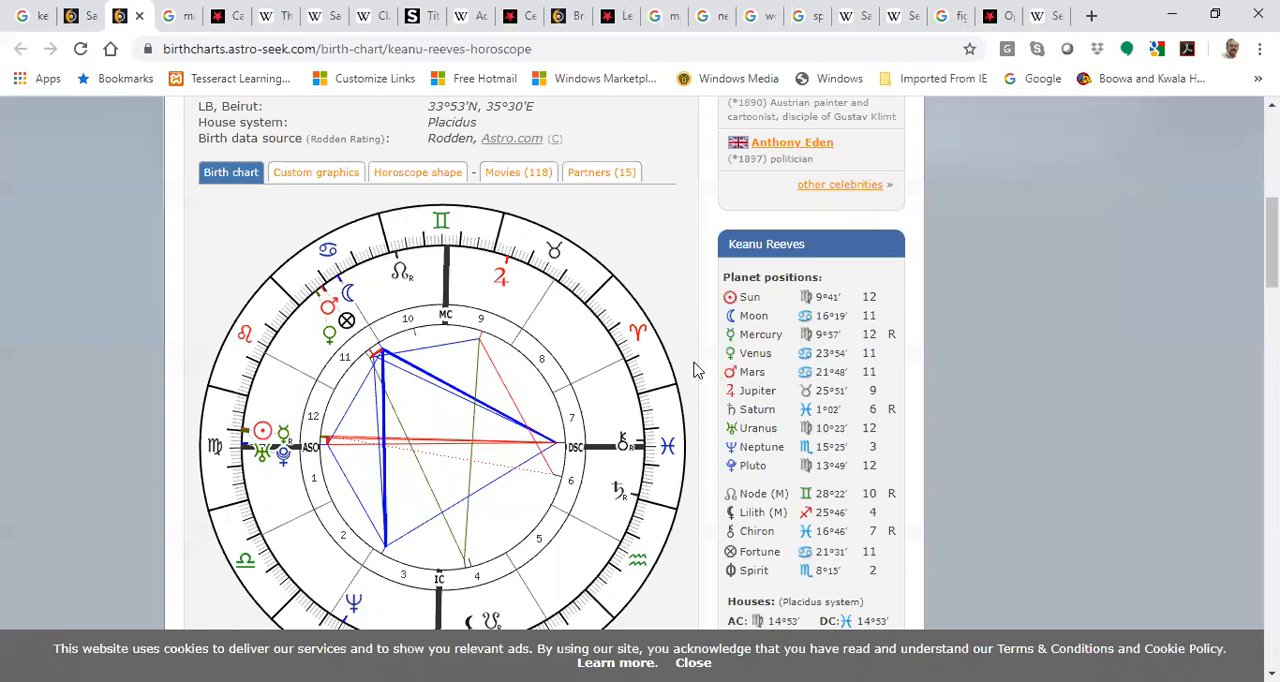
- Scroll Keanu Reeves's birth chart, then switch to the Cepheus constellation page
scroll("down", 3)
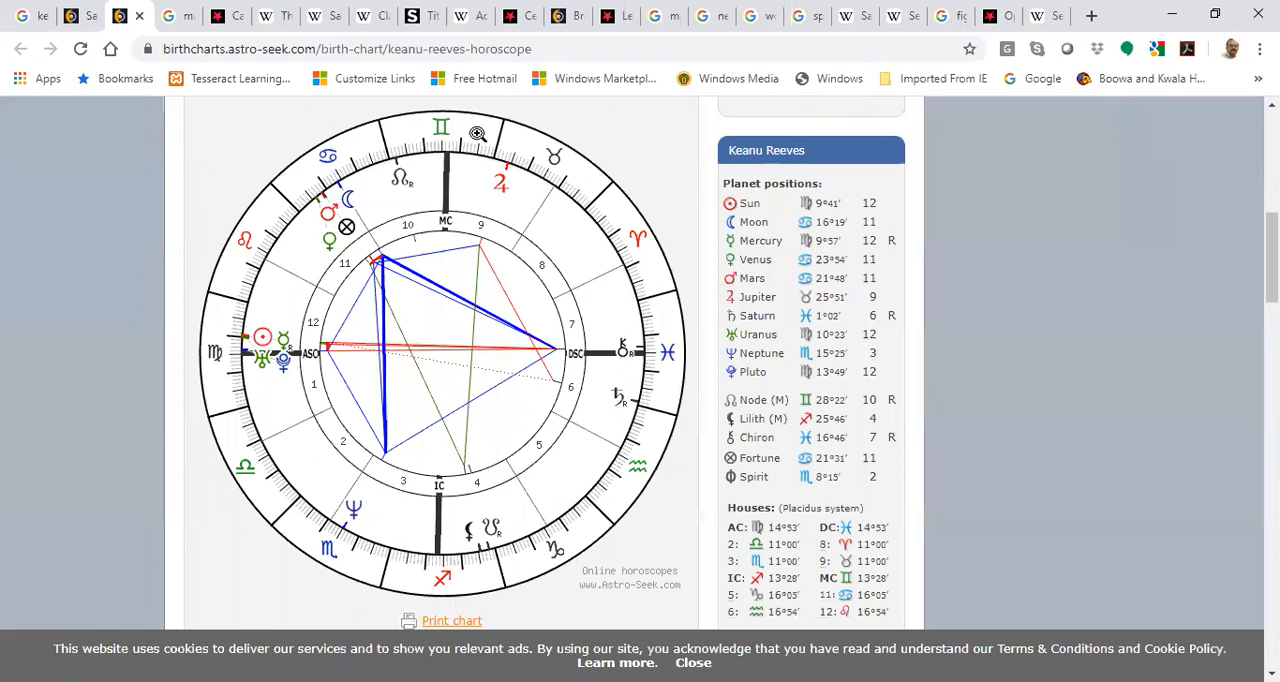
left_click(520, 15)
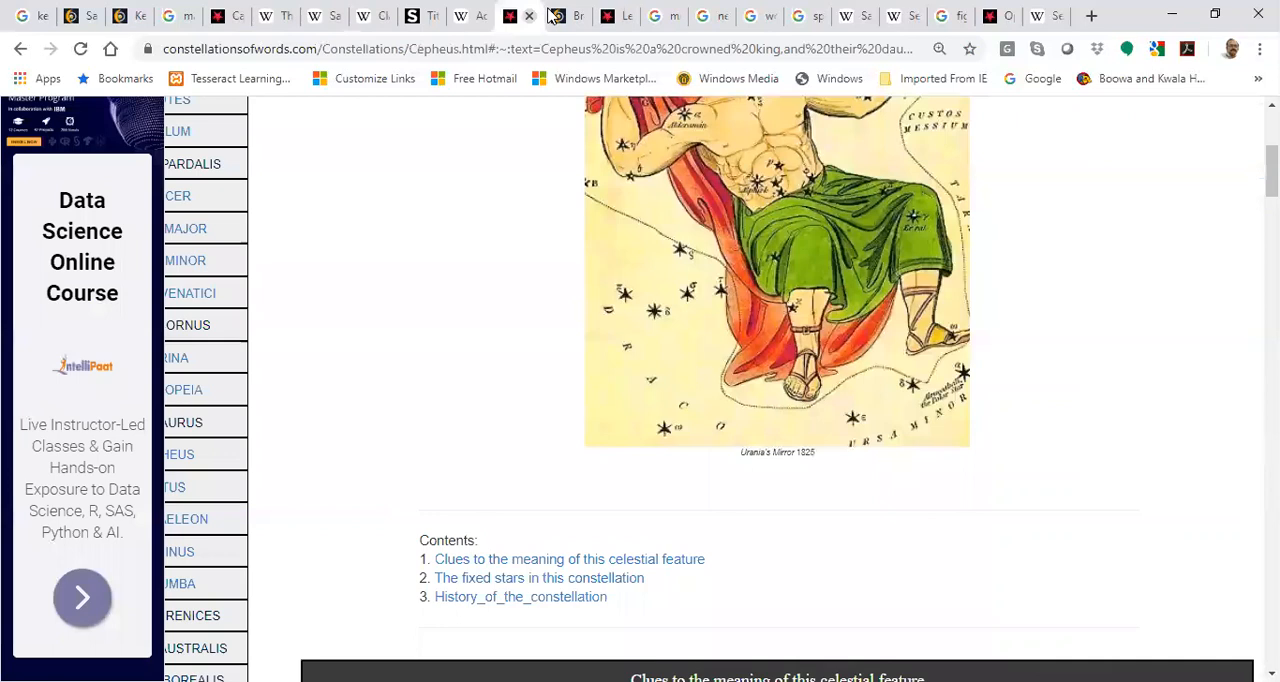
- Scroll the Cepheus page, then visit the Lesath star and Morpheus meaning tabs
scroll("up", 3)
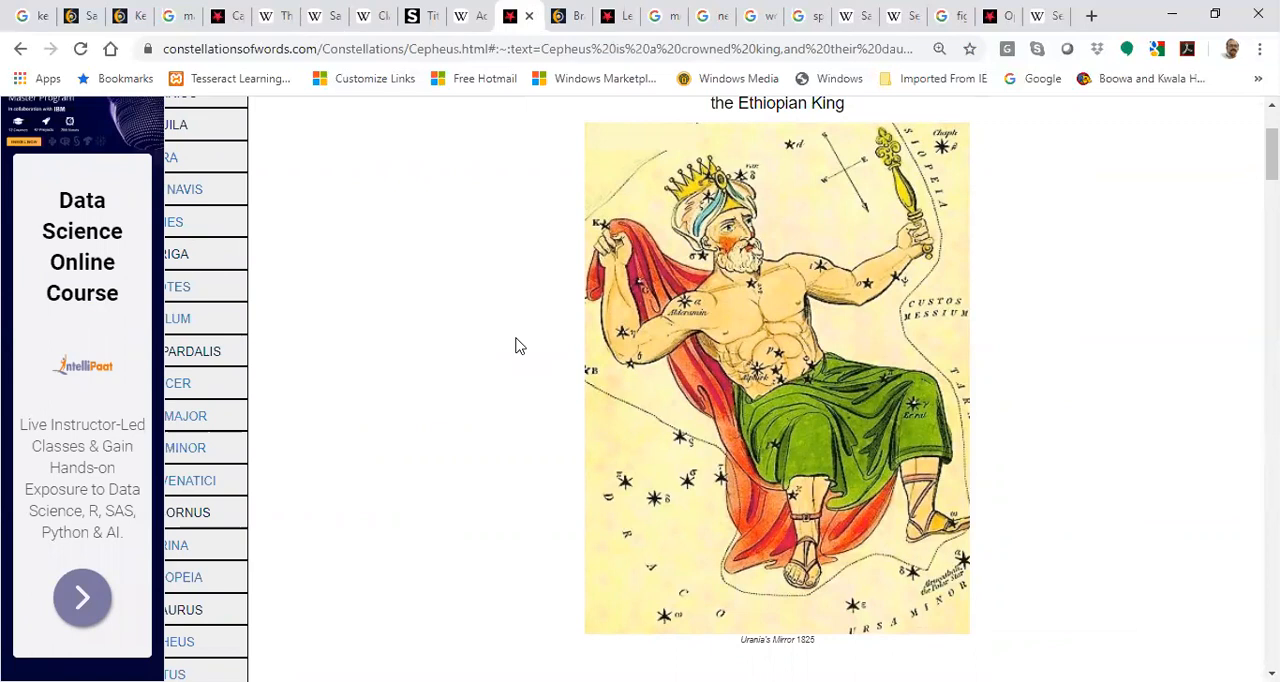
mouse_move(645, 388)
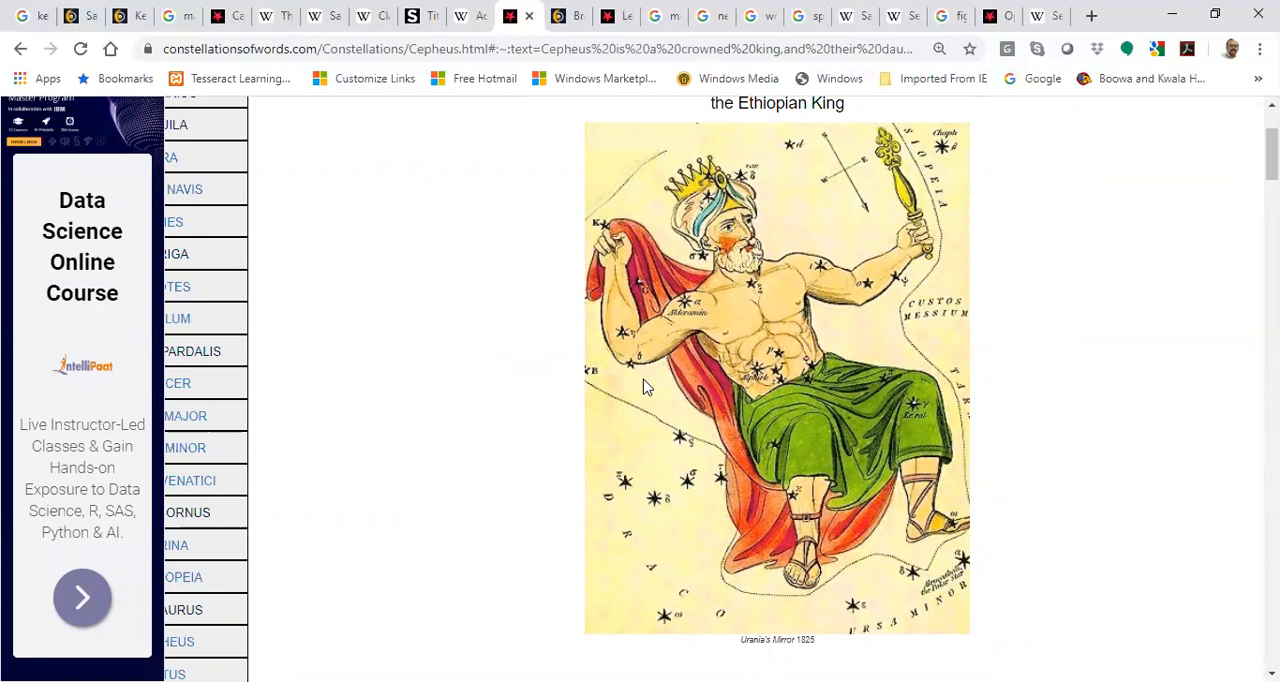
mouse_move(575, 15)
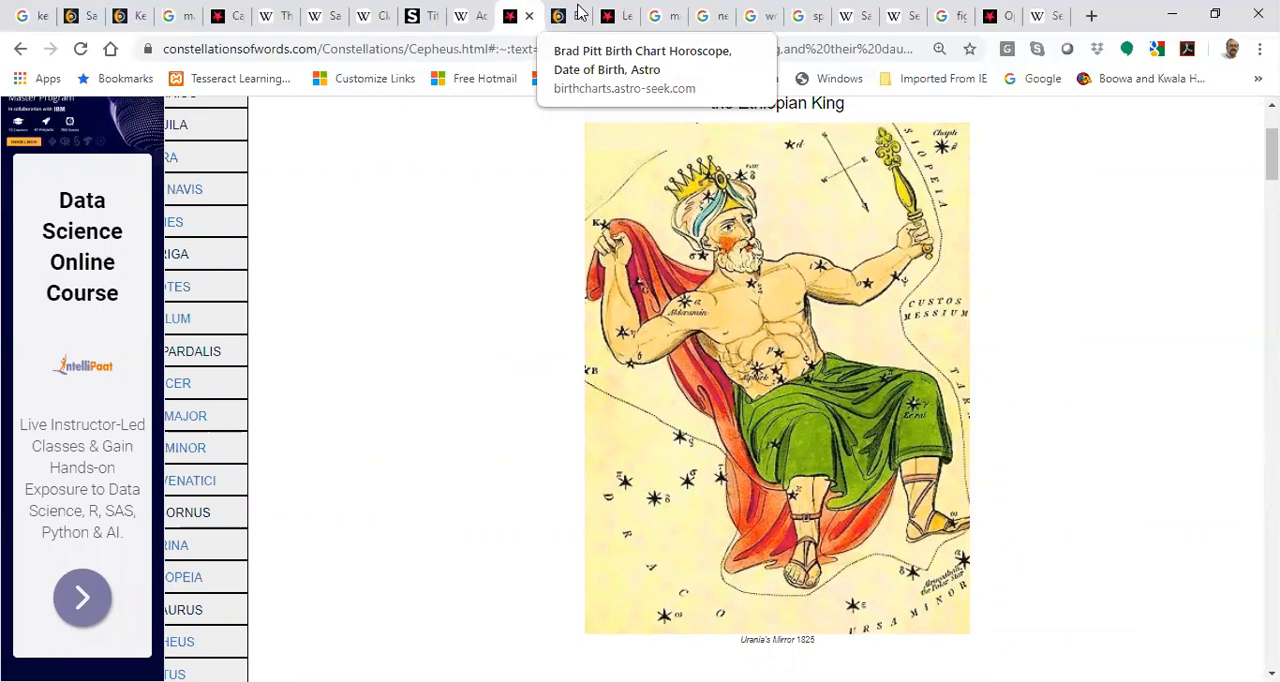
left_click(614, 15)
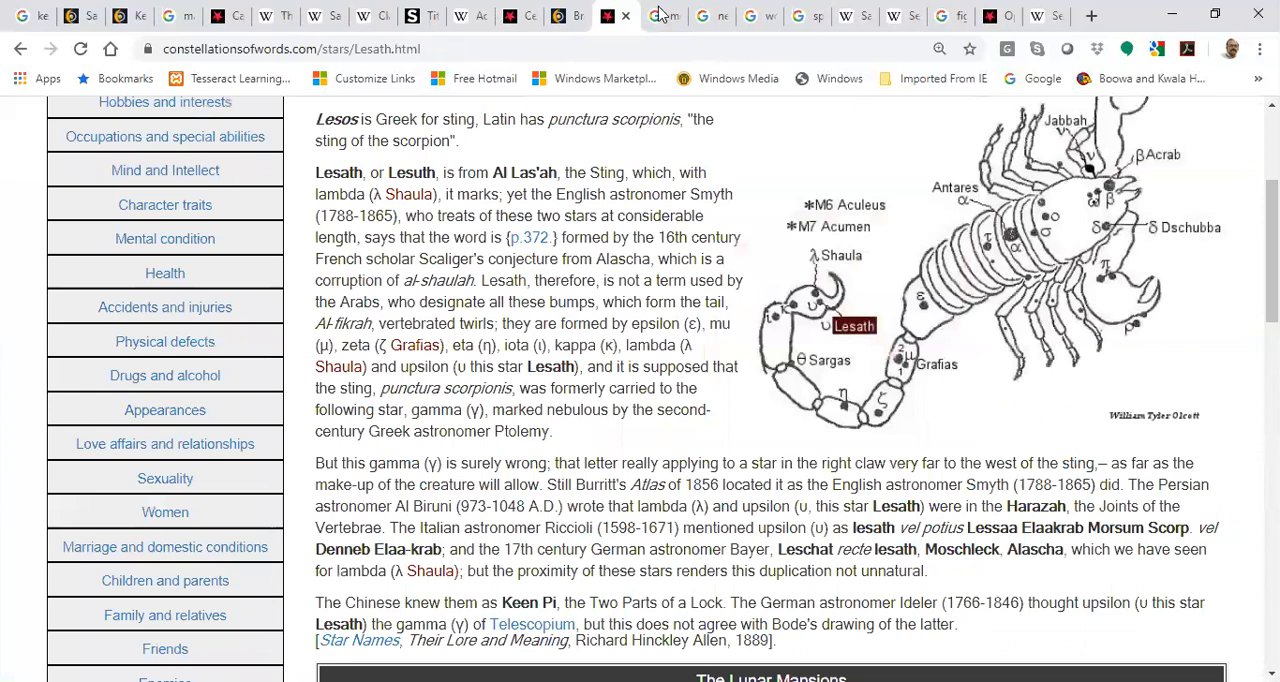
left_click(711, 15)
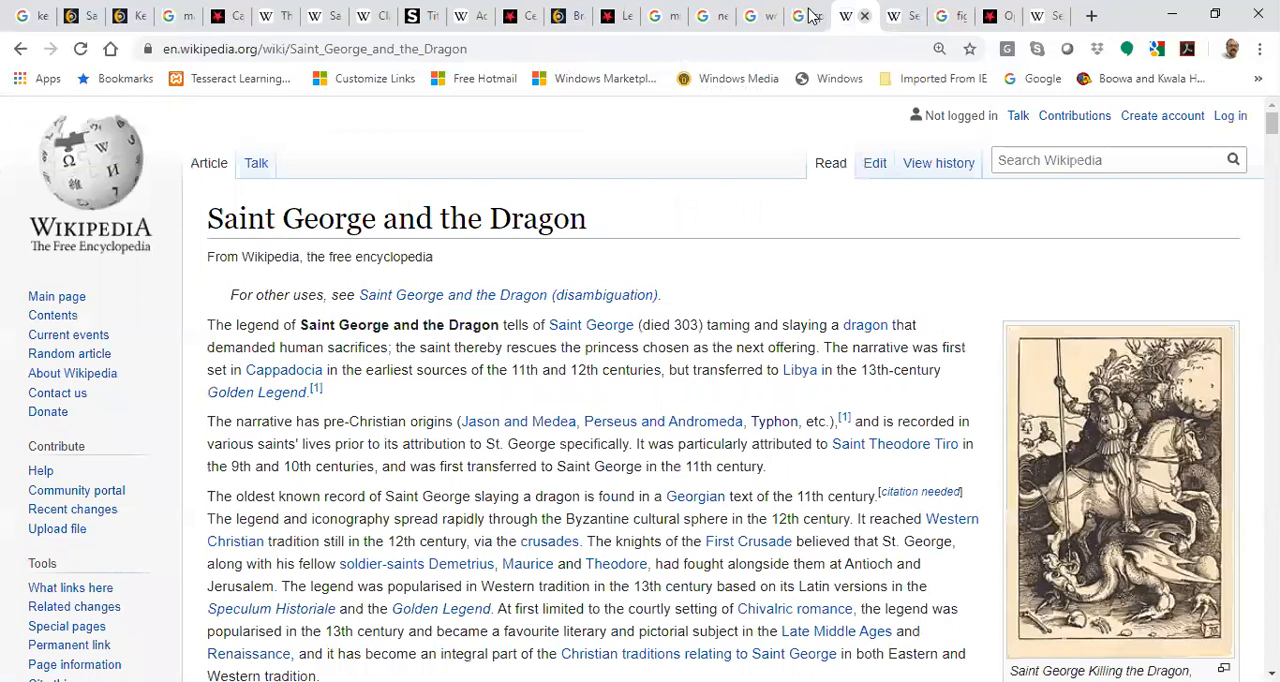
- Switch to the SpaceX Dragon results and select the SpaceX Dragon panel title
left_click(795, 16)
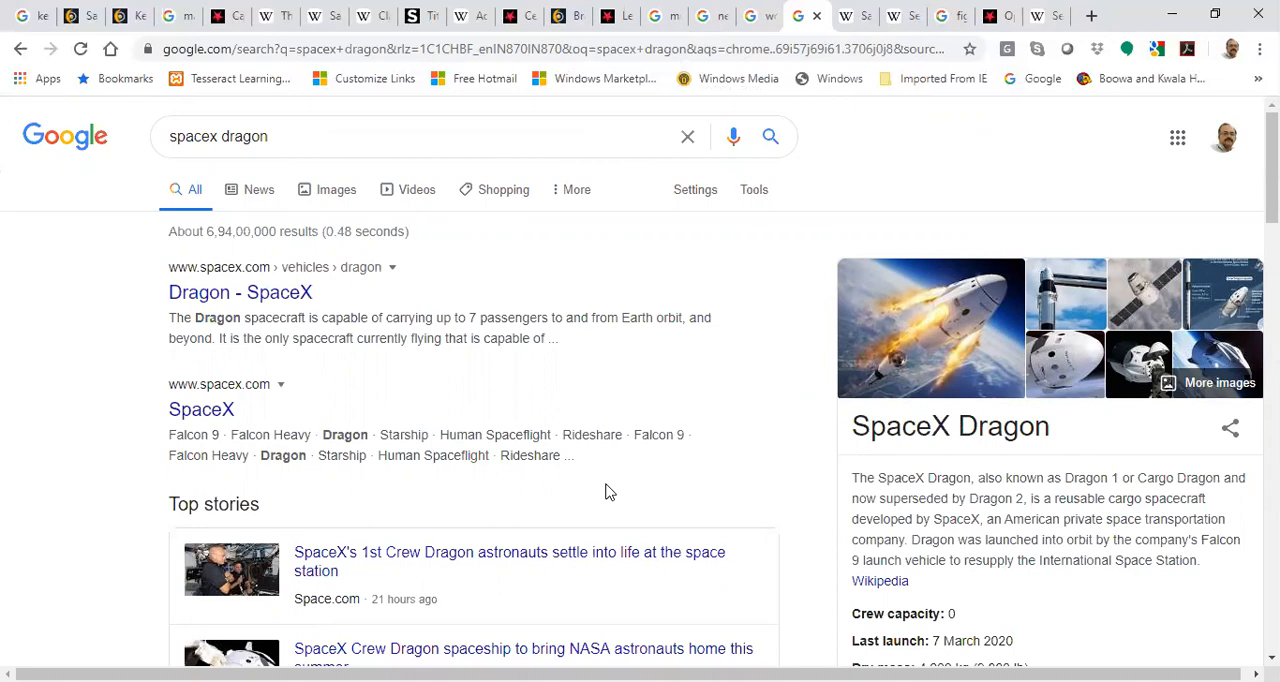
mouse_move(967, 430)
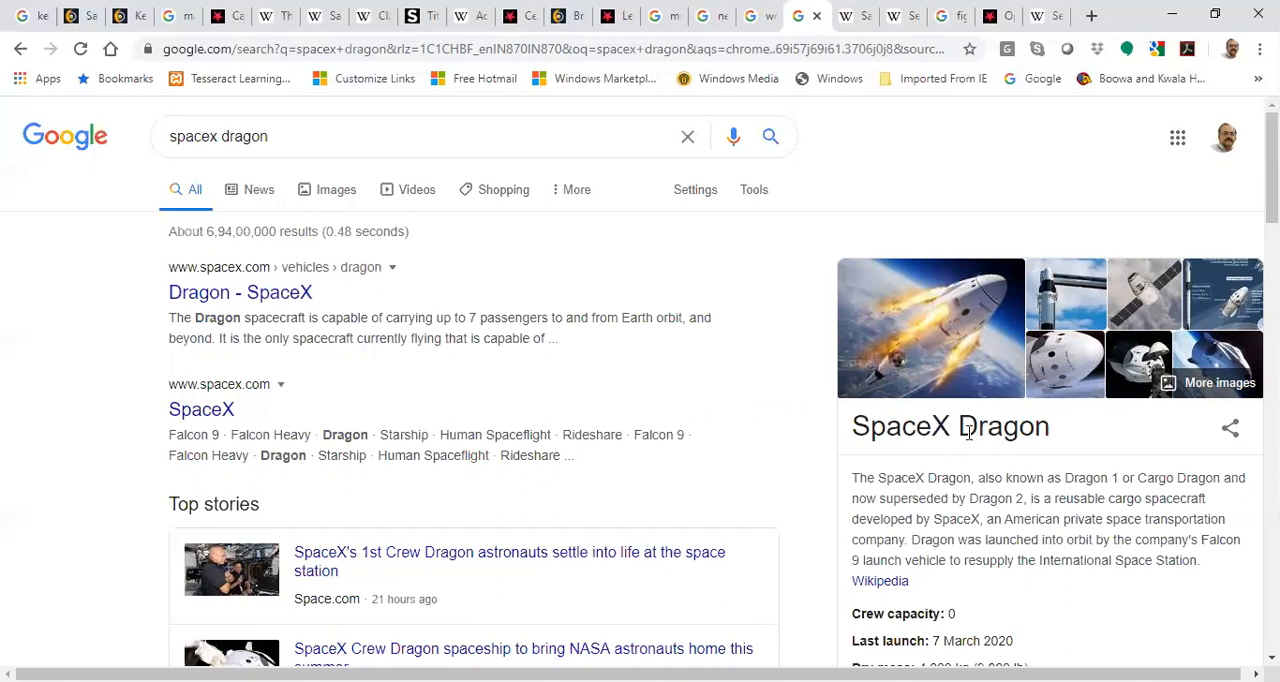
double_click(1003, 426)
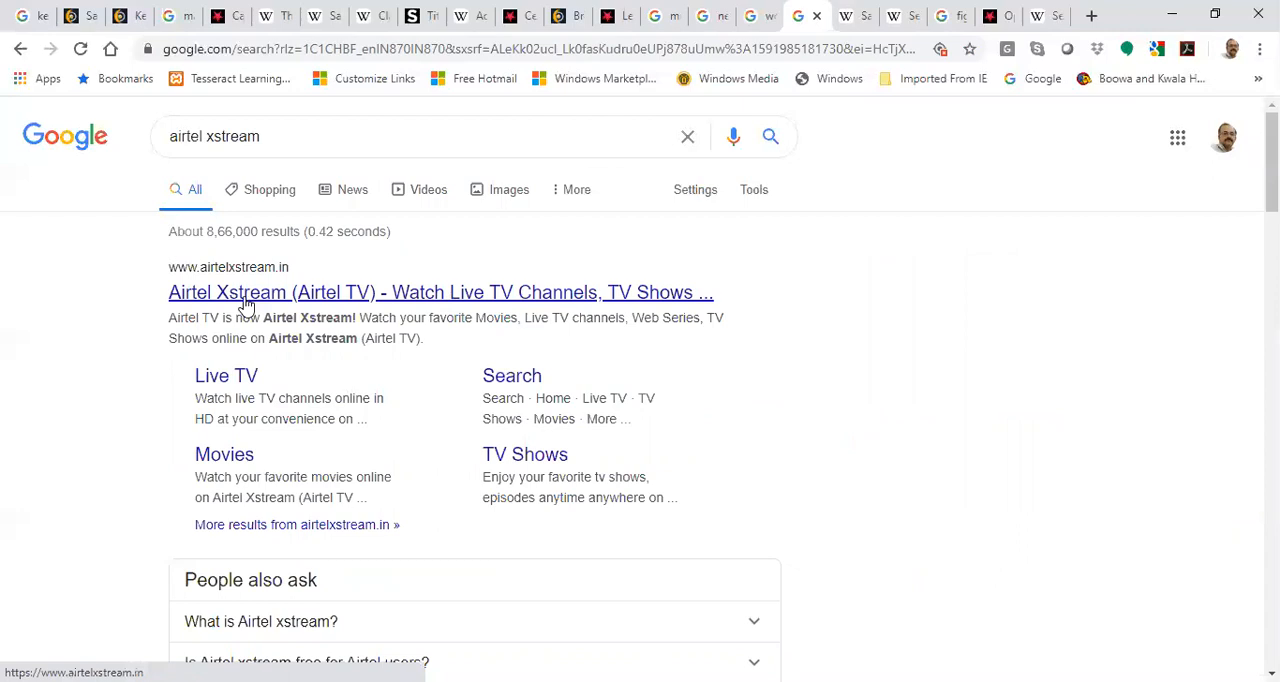
- Search 'coca cola NEXT', preview its first image result, and begin searching 'iphone X'
type("coca")
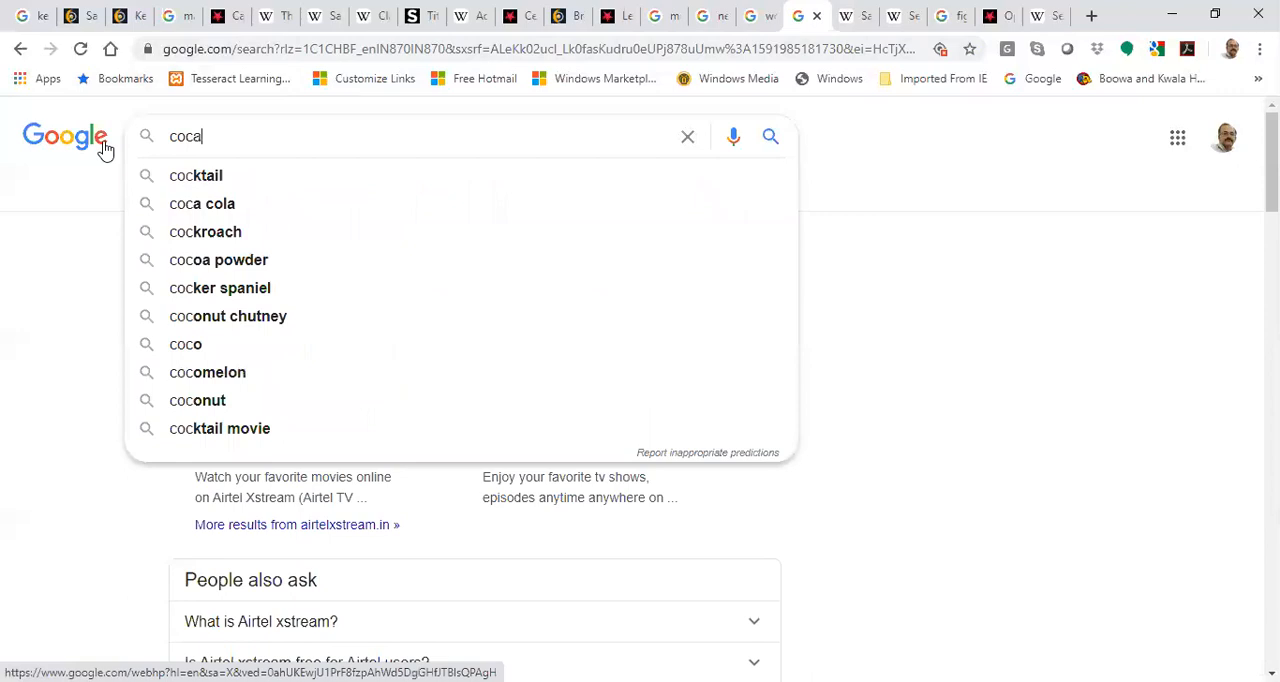
key("Return")
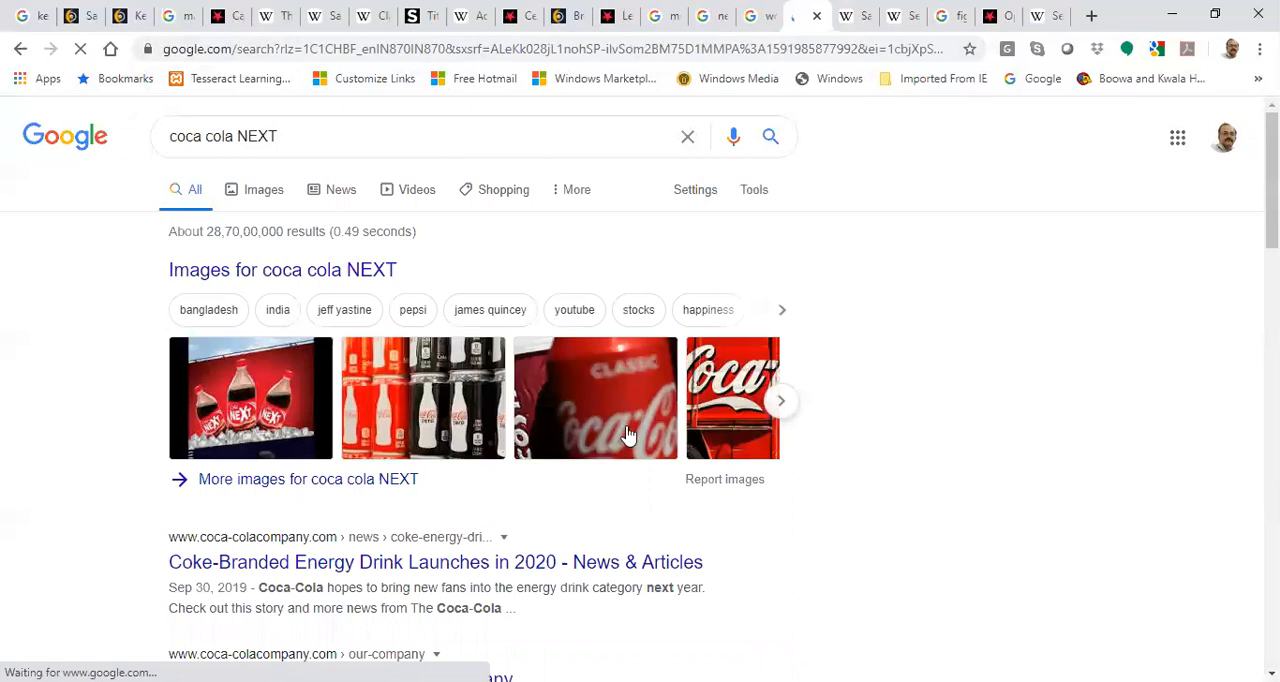
left_click(263, 189)
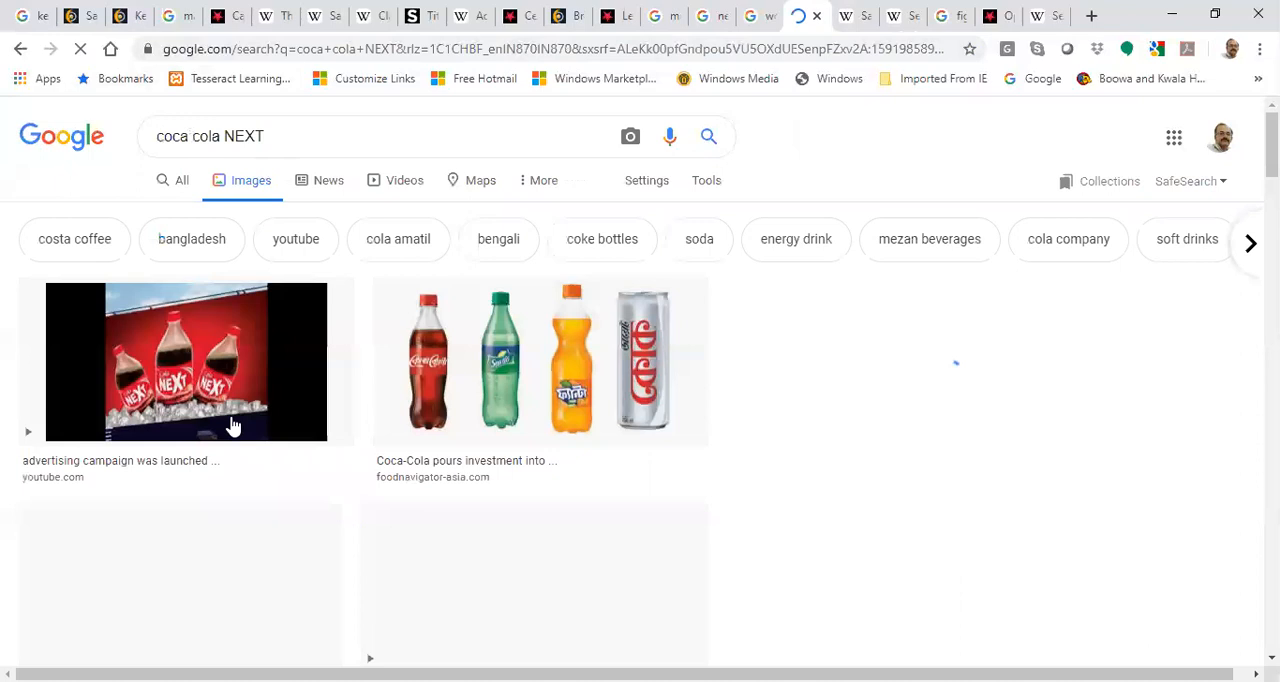
left_click(185, 362)
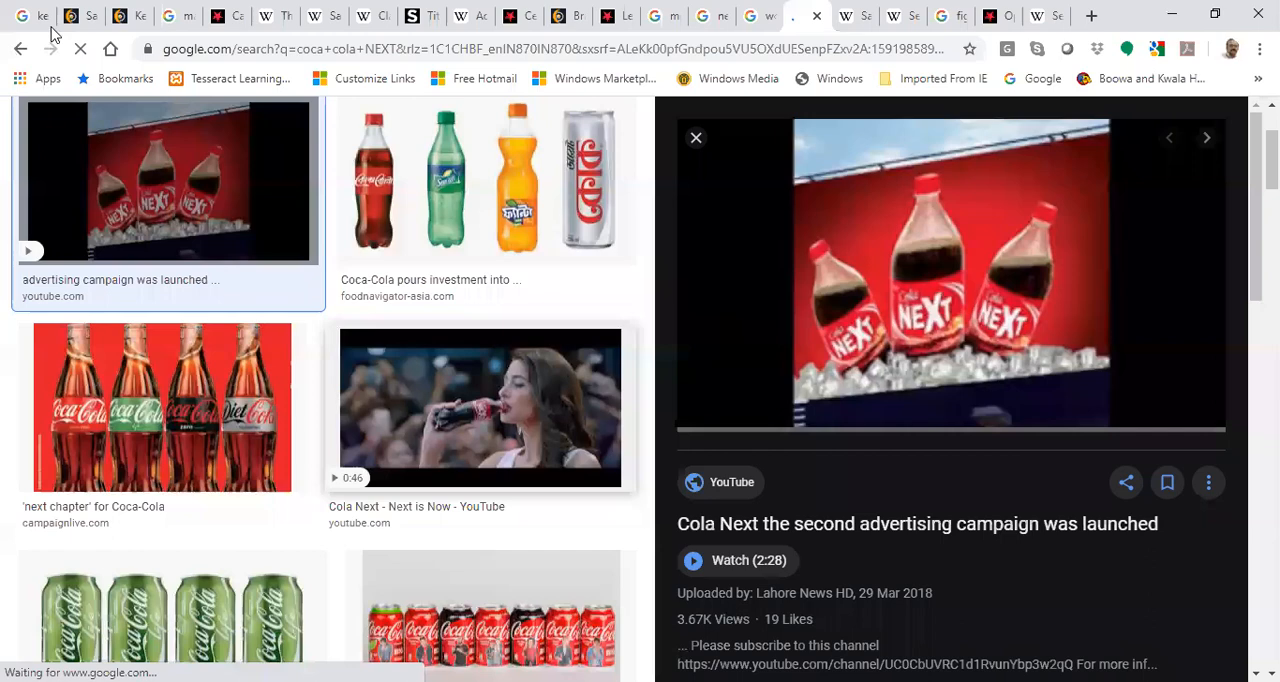
type("iphone X")
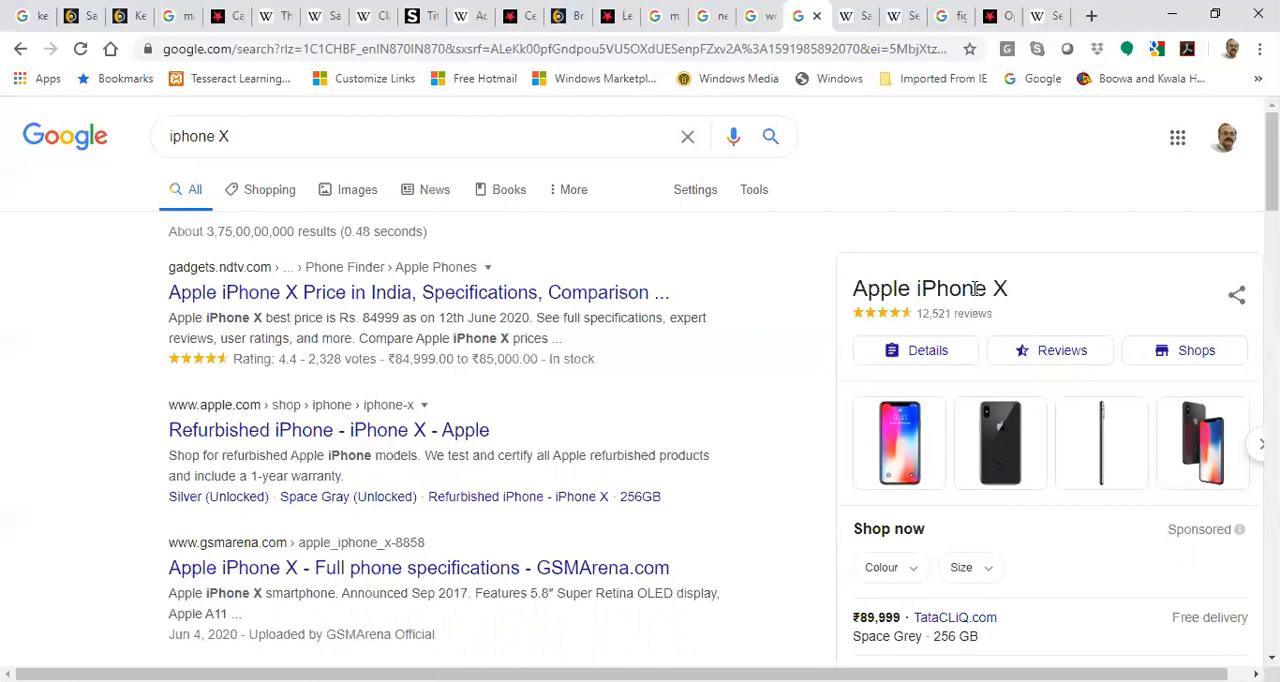
- Select the Apple iPhone X panel title, then switch to the Morpheus meaning results
double_click(964, 288)
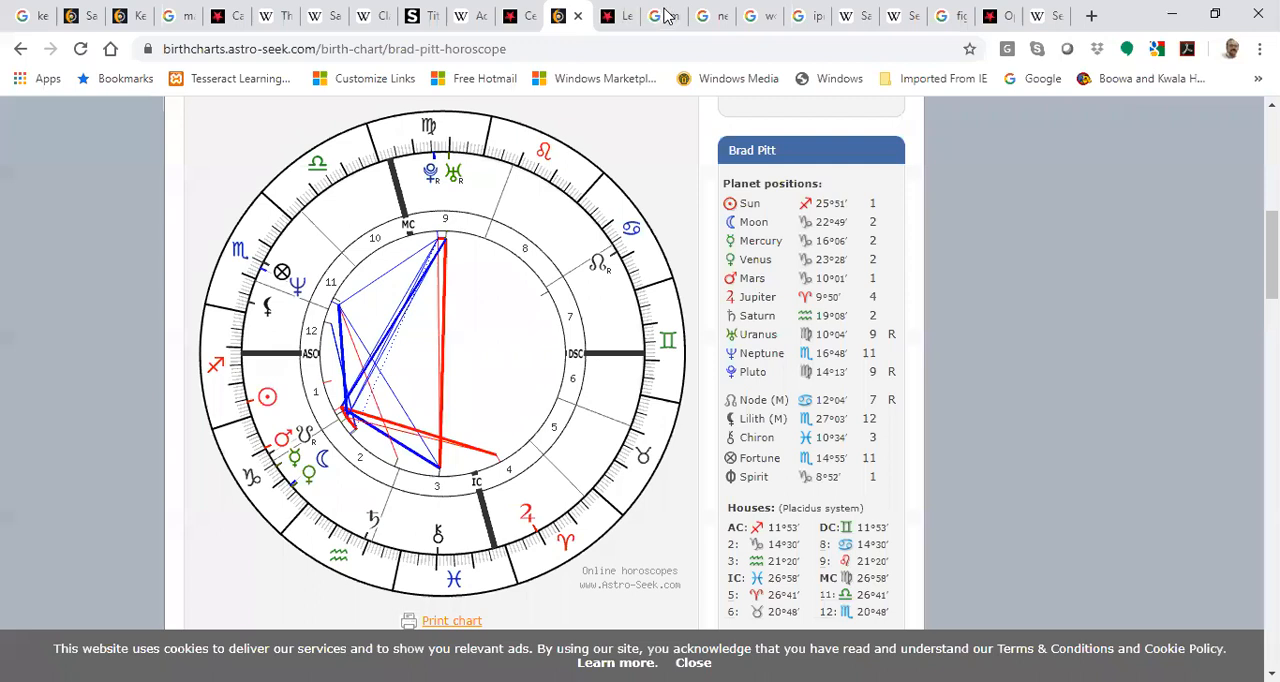
left_click(663, 15)
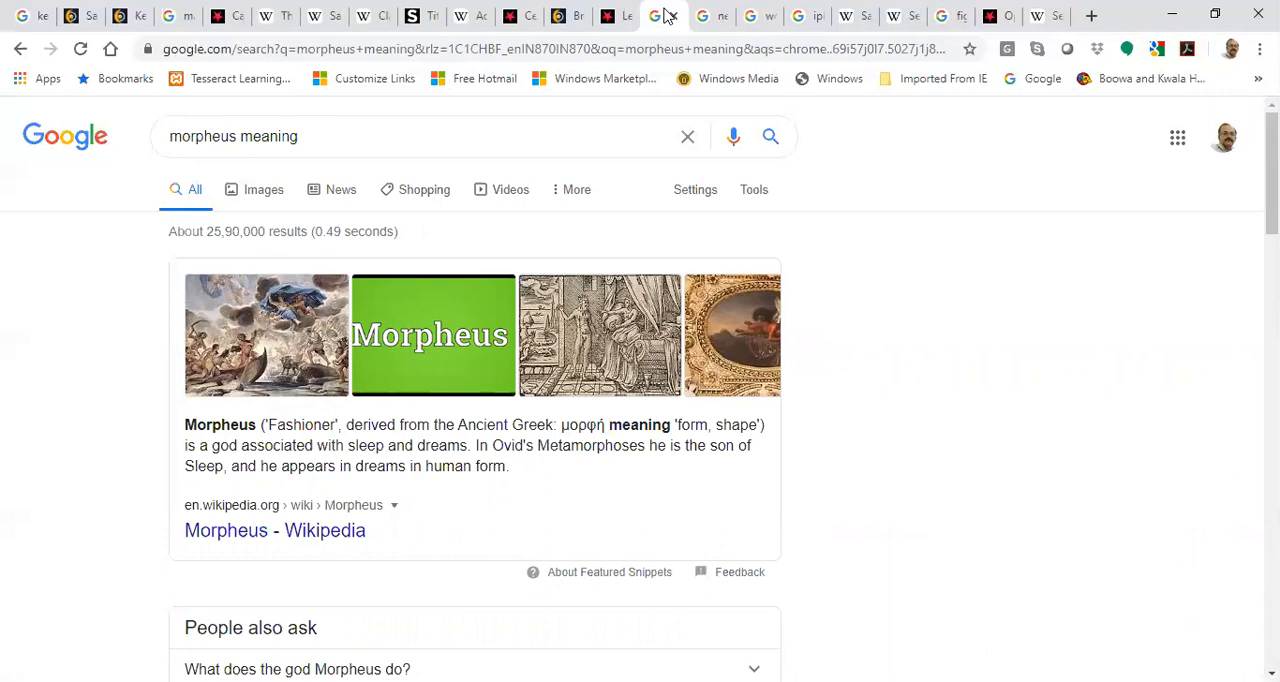